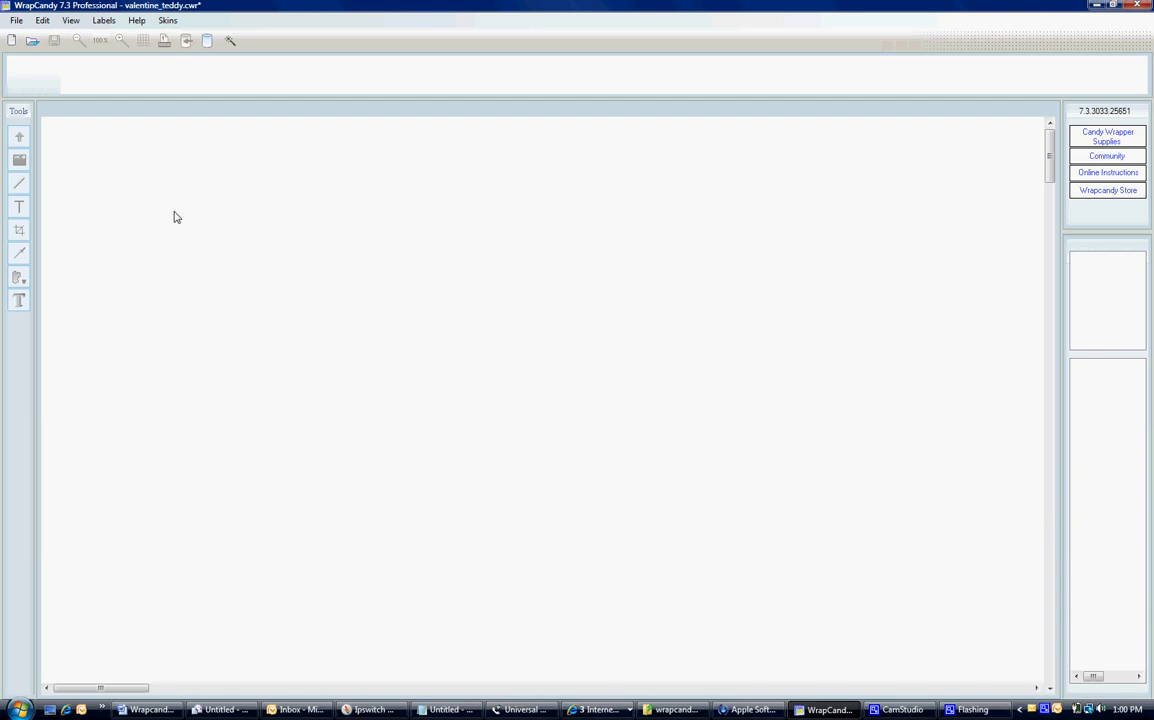
{"action": "mouse_move", "coordinate": [92, 221]}
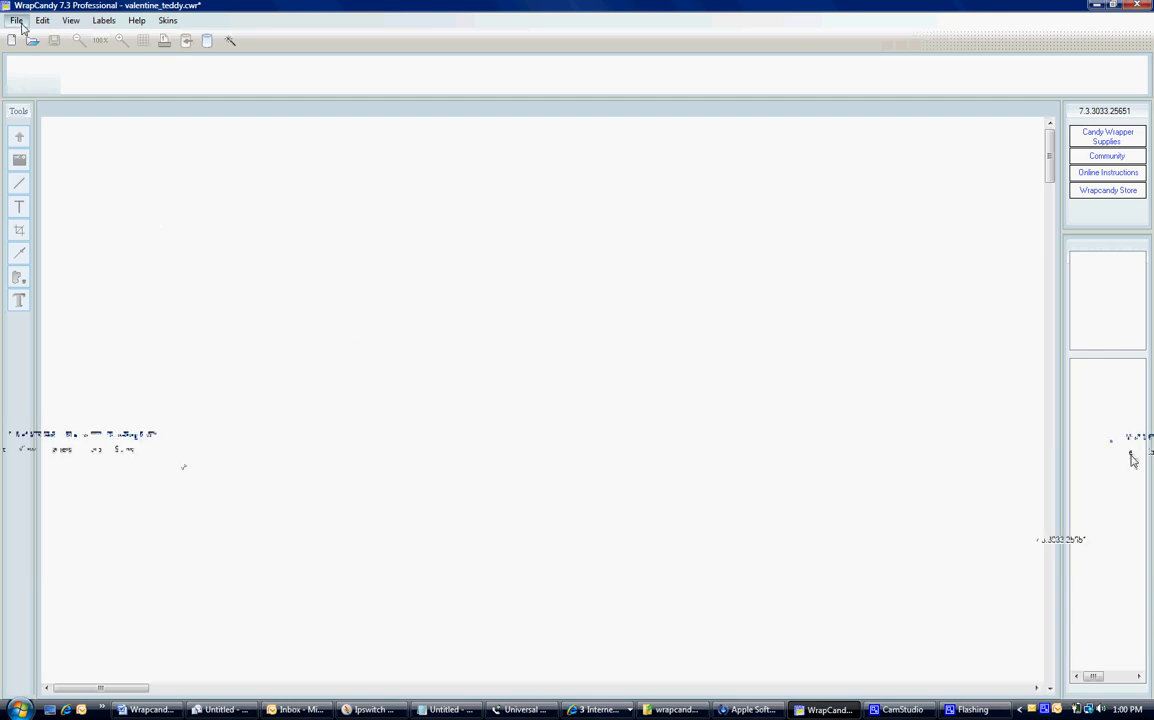
Open valentine_teddy.cwr from the Valentines Day folder via File > Open Library
{"action": "left_click", "coordinate": [16, 20]}
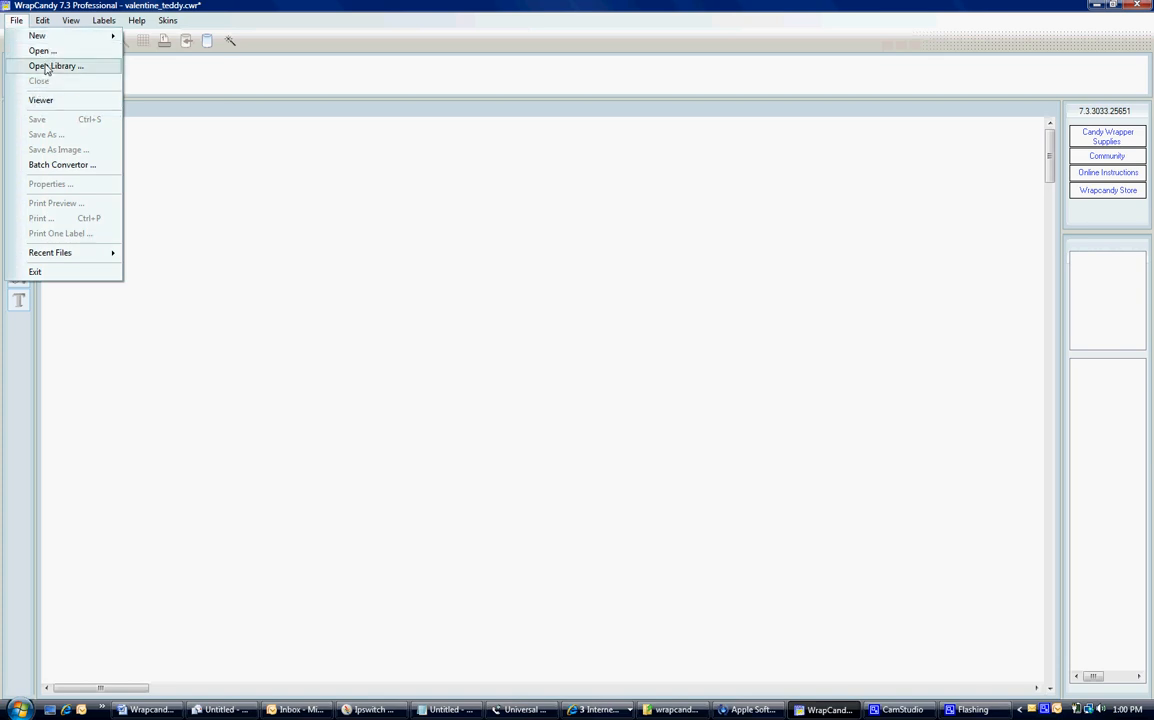
{"action": "left_click", "coordinate": [41, 50]}
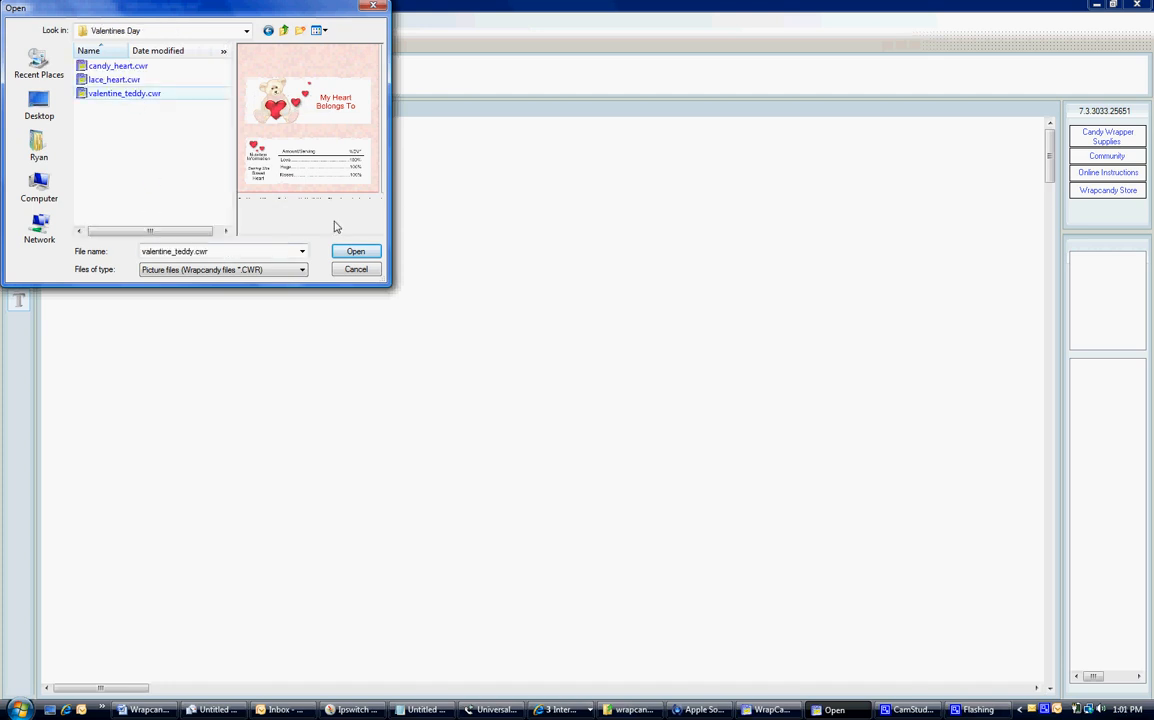
{"action": "left_click", "coordinate": [356, 251]}
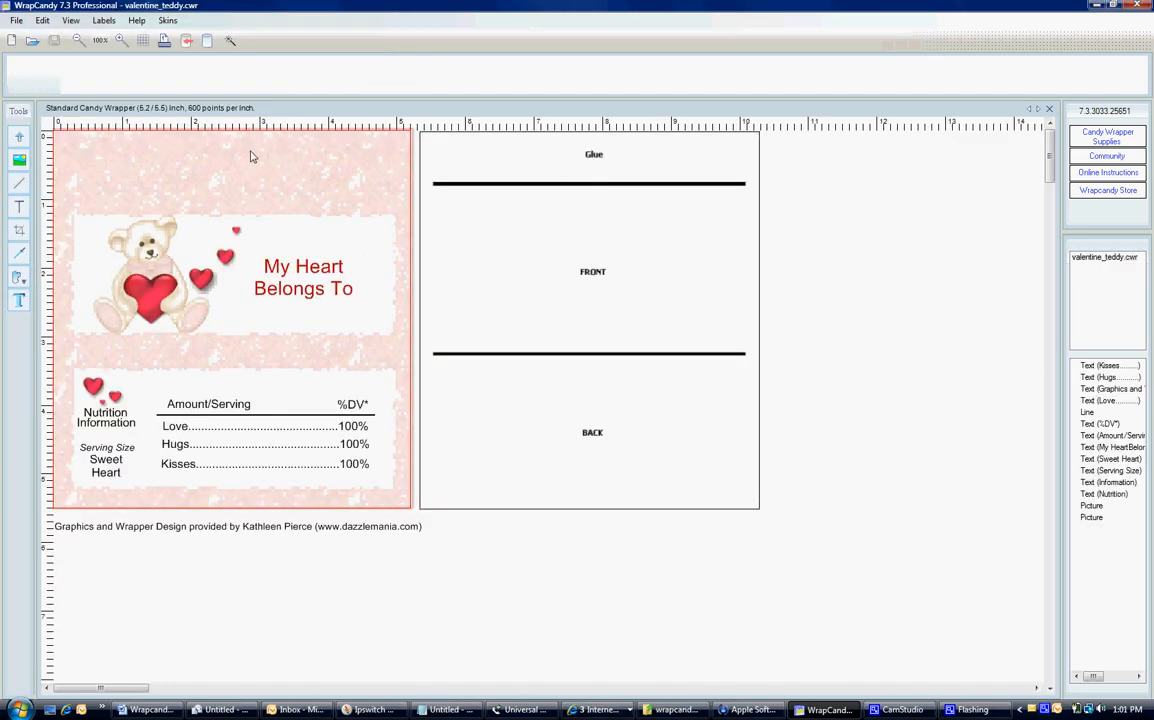
Delete the pink textured background picture from the wrapper front
{"action": "left_click", "coordinate": [250, 155]}
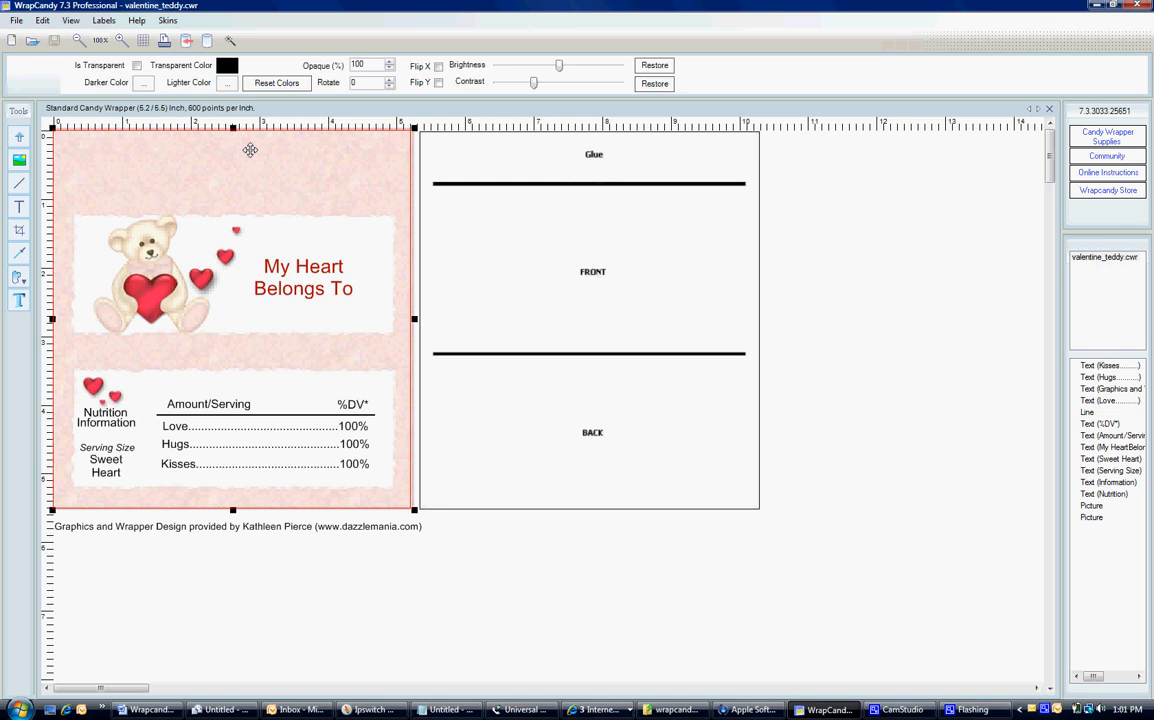
{"action": "right_click", "coordinate": [250, 150]}
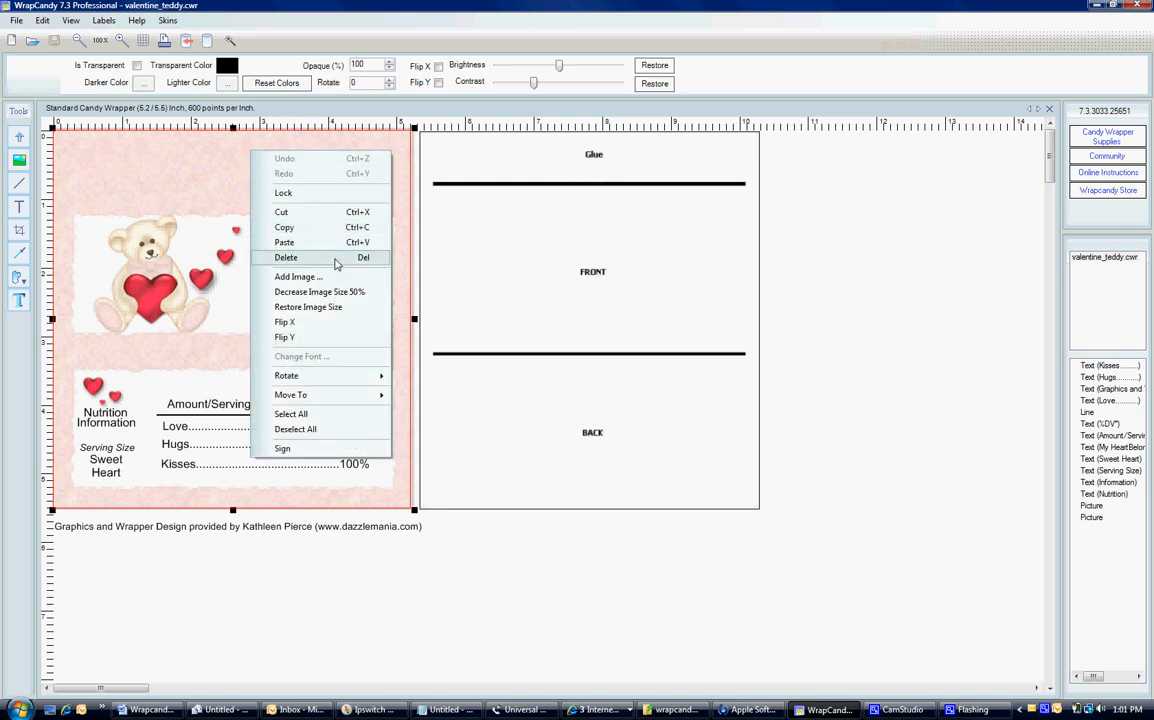
{"action": "left_click", "coordinate": [286, 258]}
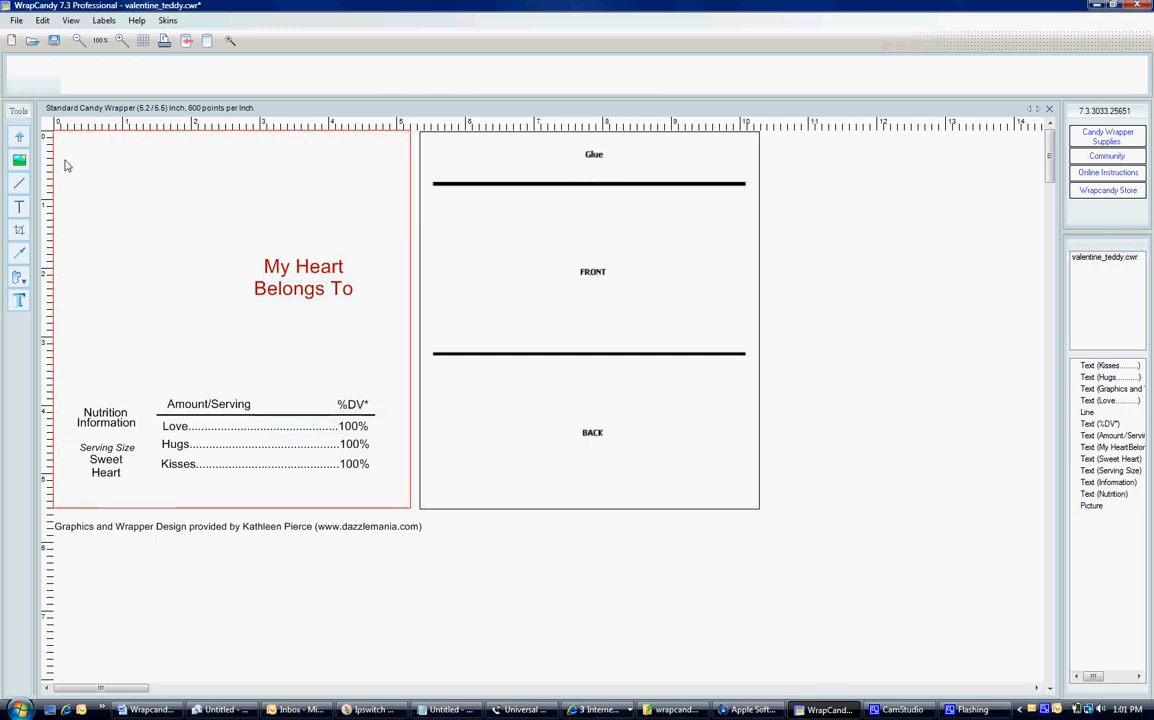
Draw a rectangle spanning the entire wrapper front panel
{"action": "left_click", "coordinate": [18, 278]}
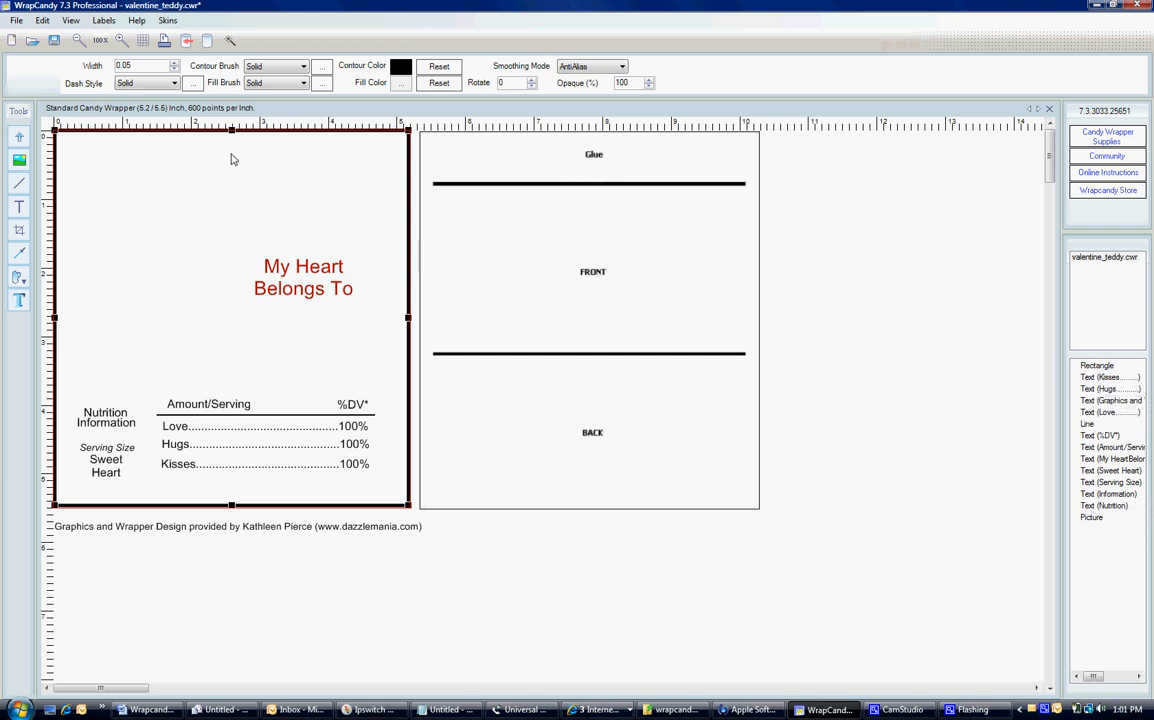
{"action": "left_click", "coordinate": [302, 83]}
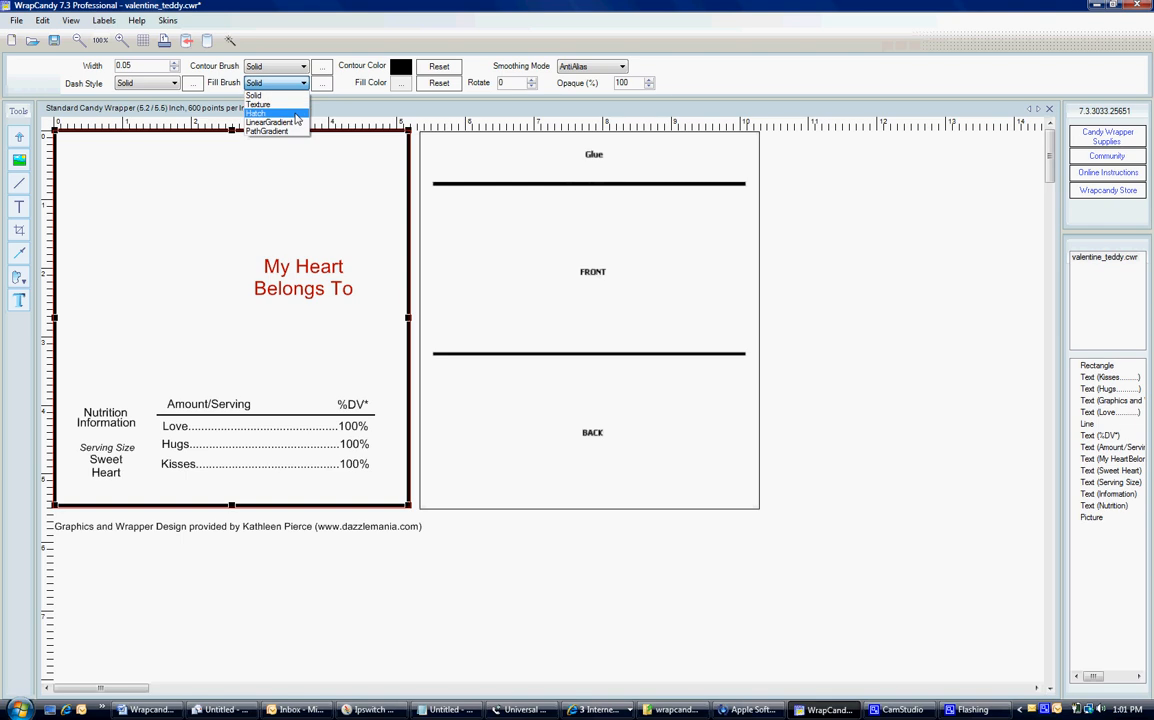
Give the rectangle a hatch fill with lavender foreground and white background
{"action": "left_click", "coordinate": [256, 113]}
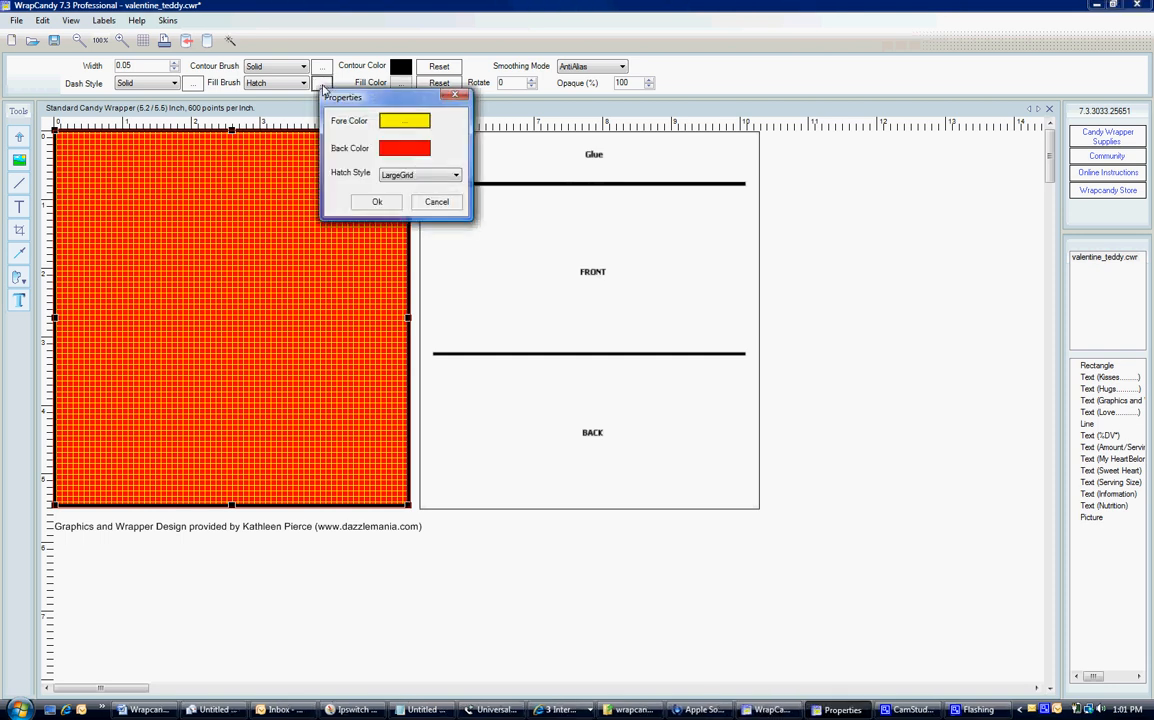
{"action": "left_click", "coordinate": [404, 120]}
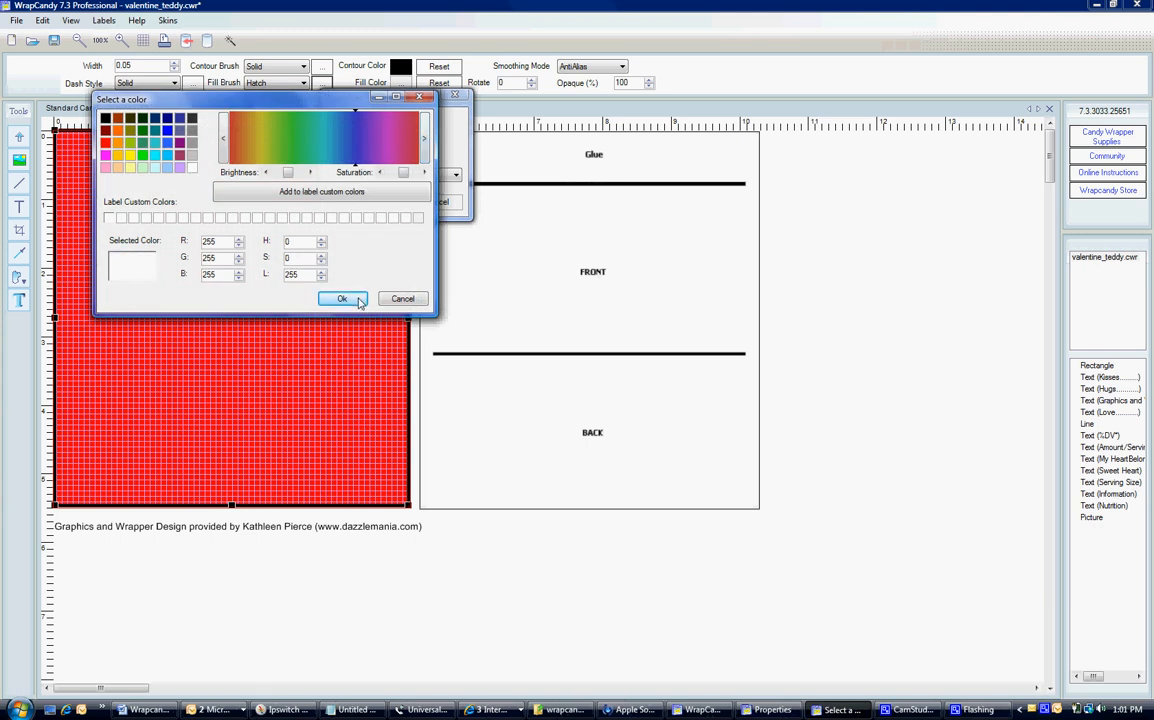
{"action": "left_click", "coordinate": [342, 299]}
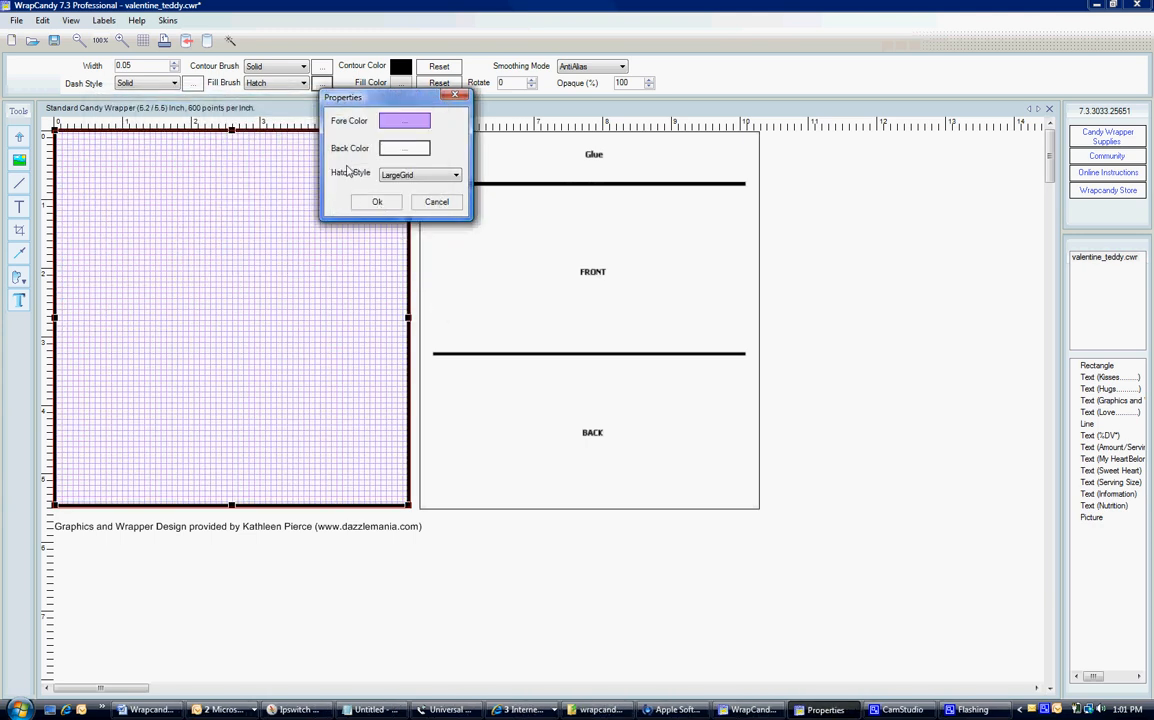
{"action": "mouse_move", "coordinate": [400, 182]}
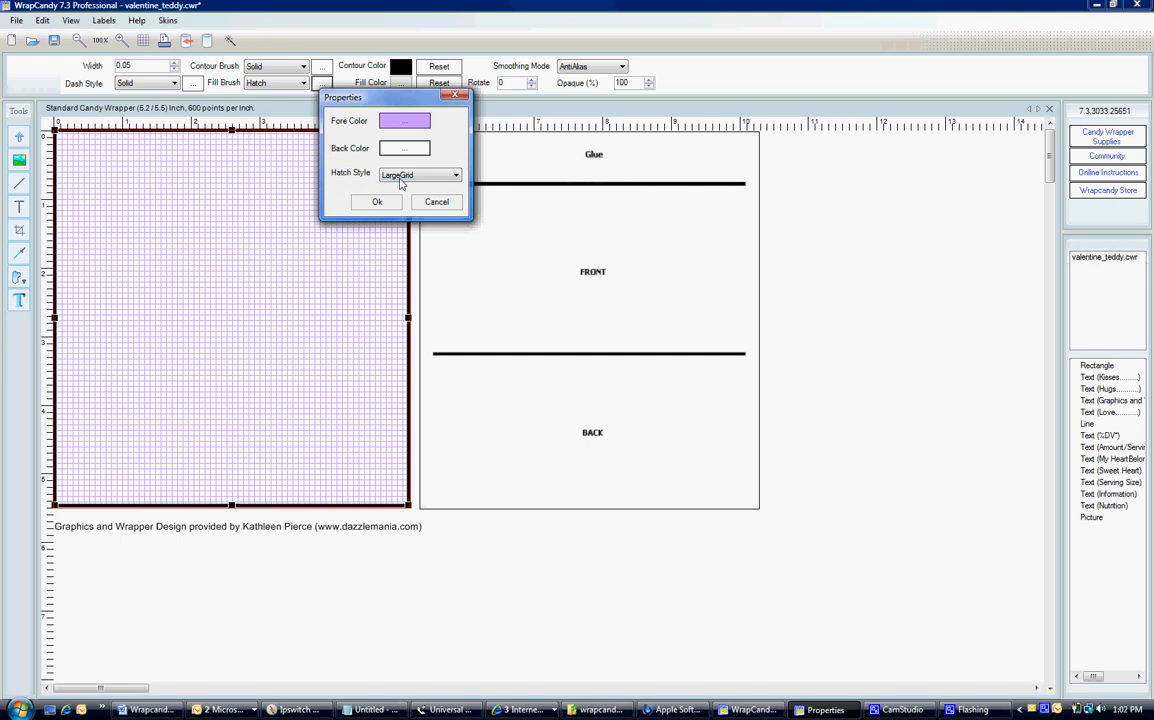
Set the hatch style to SolidDiamond after previewing Percent25 and OutlinedDiamond
{"action": "left_click", "coordinate": [455, 174]}
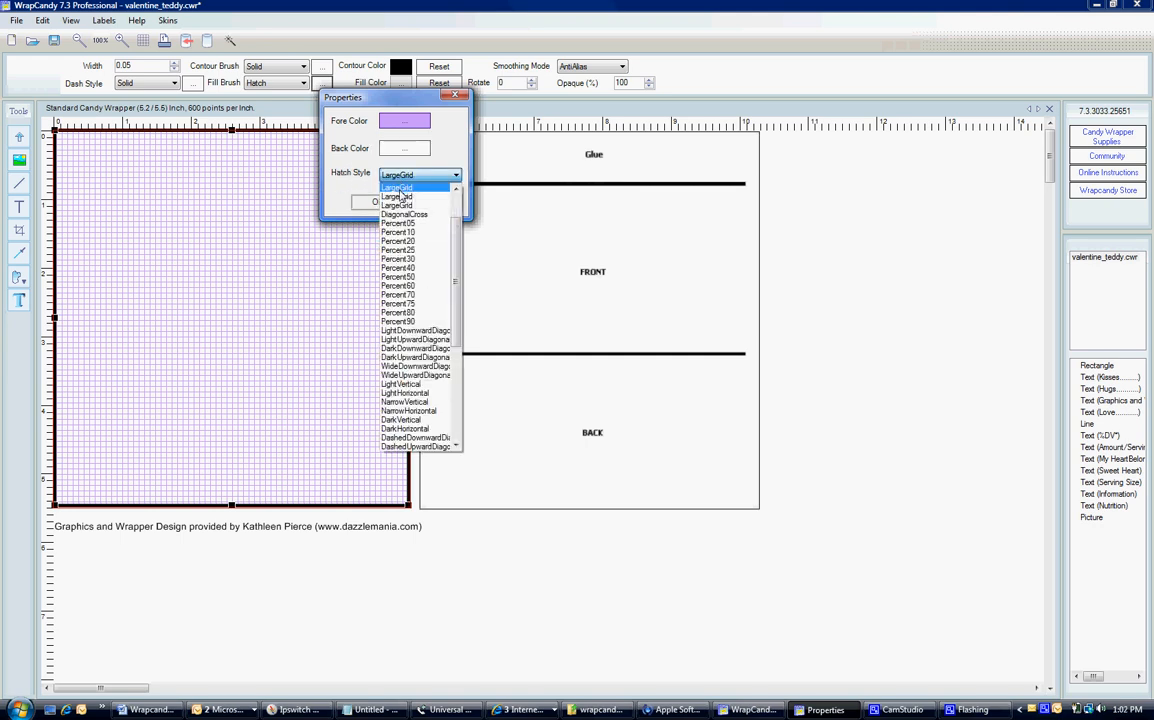
{"action": "left_click", "coordinate": [398, 249]}
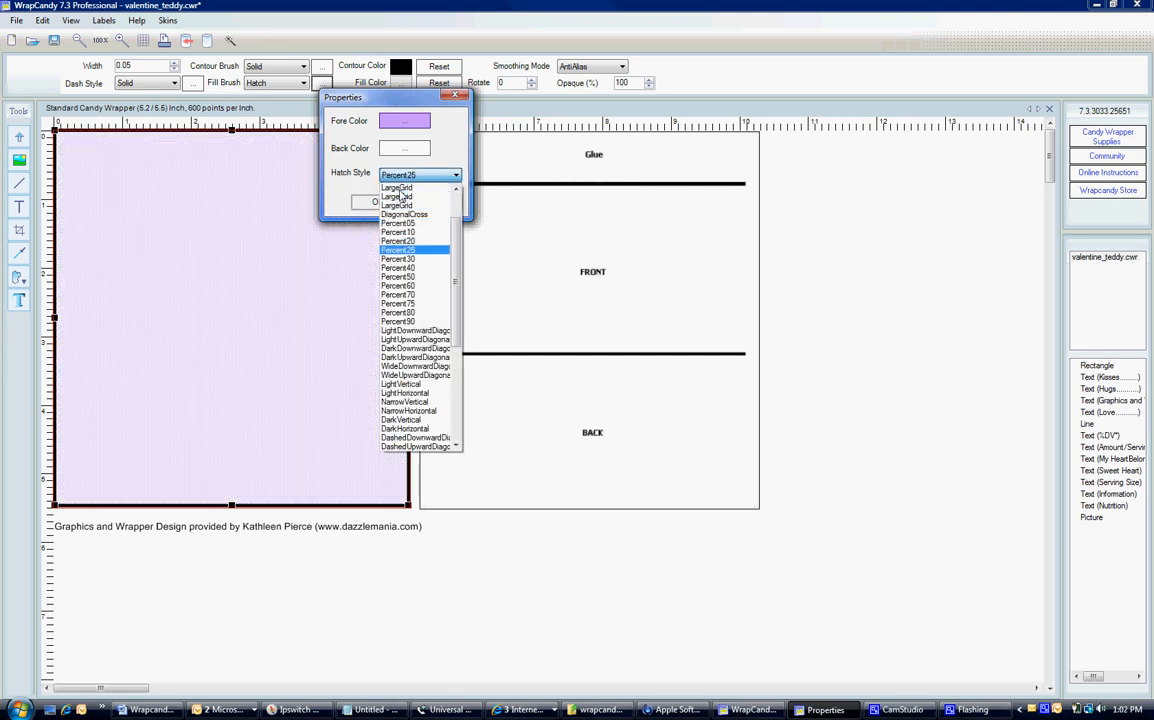
{"action": "left_click", "coordinate": [405, 419]}
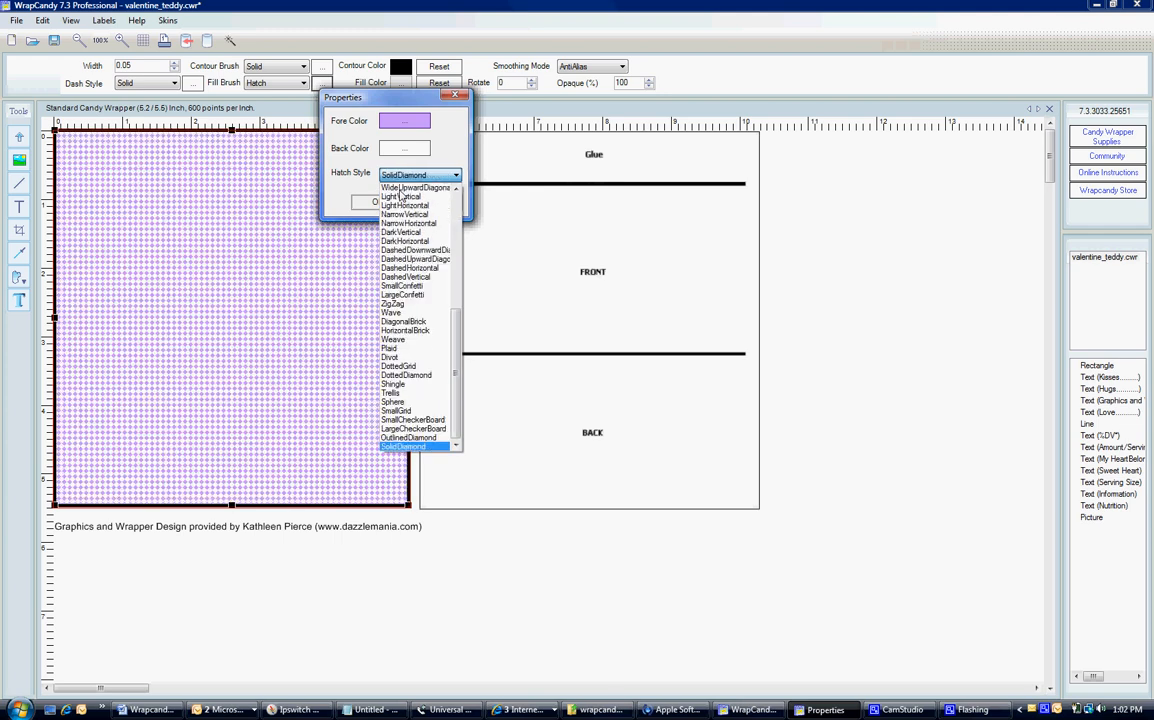
{"action": "left_click", "coordinate": [409, 438]}
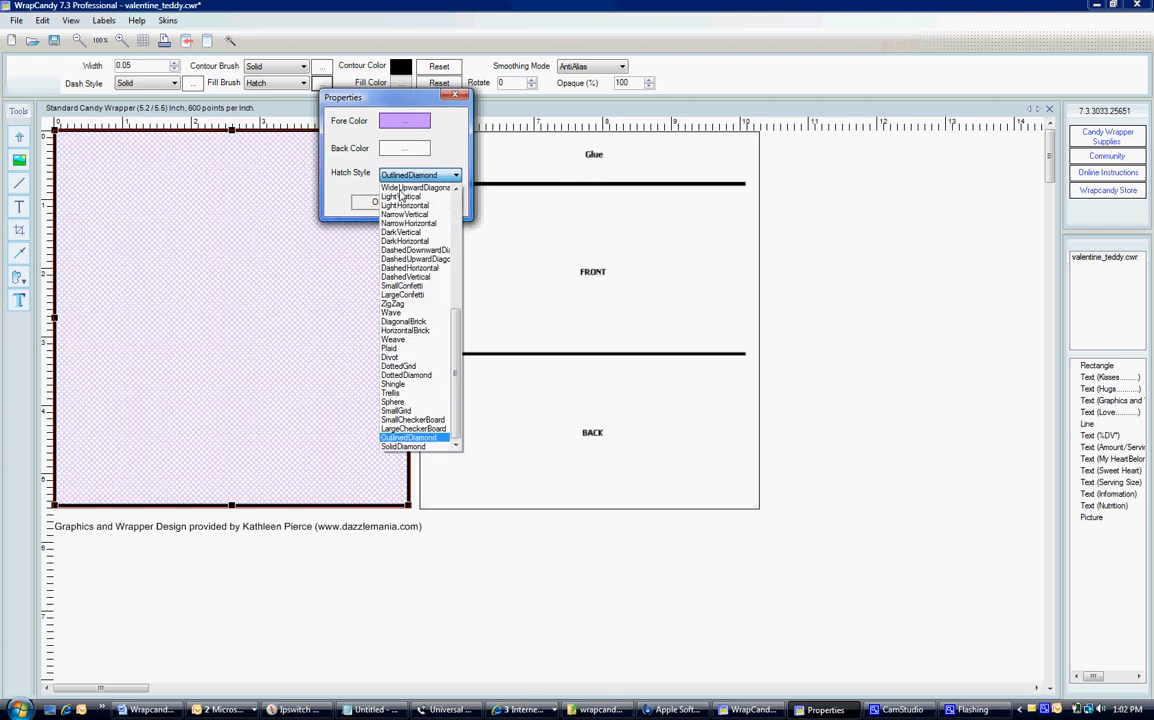
{"action": "left_click", "coordinate": [402, 197]}
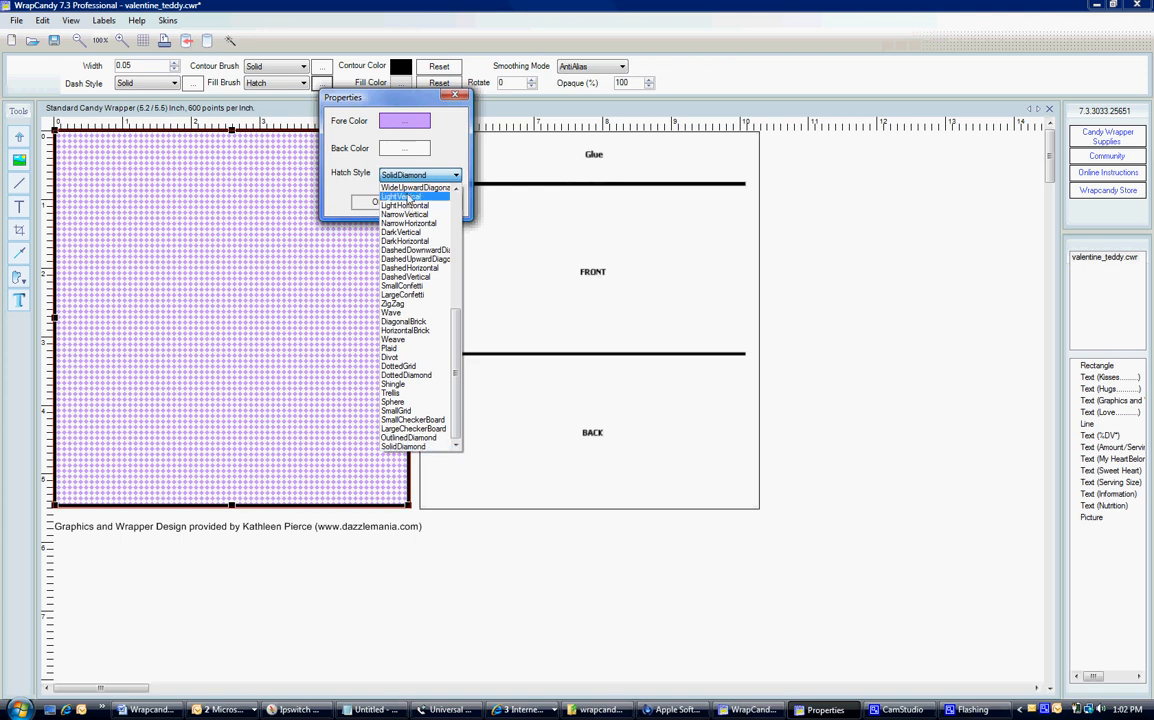
{"action": "left_click", "coordinate": [400, 196]}
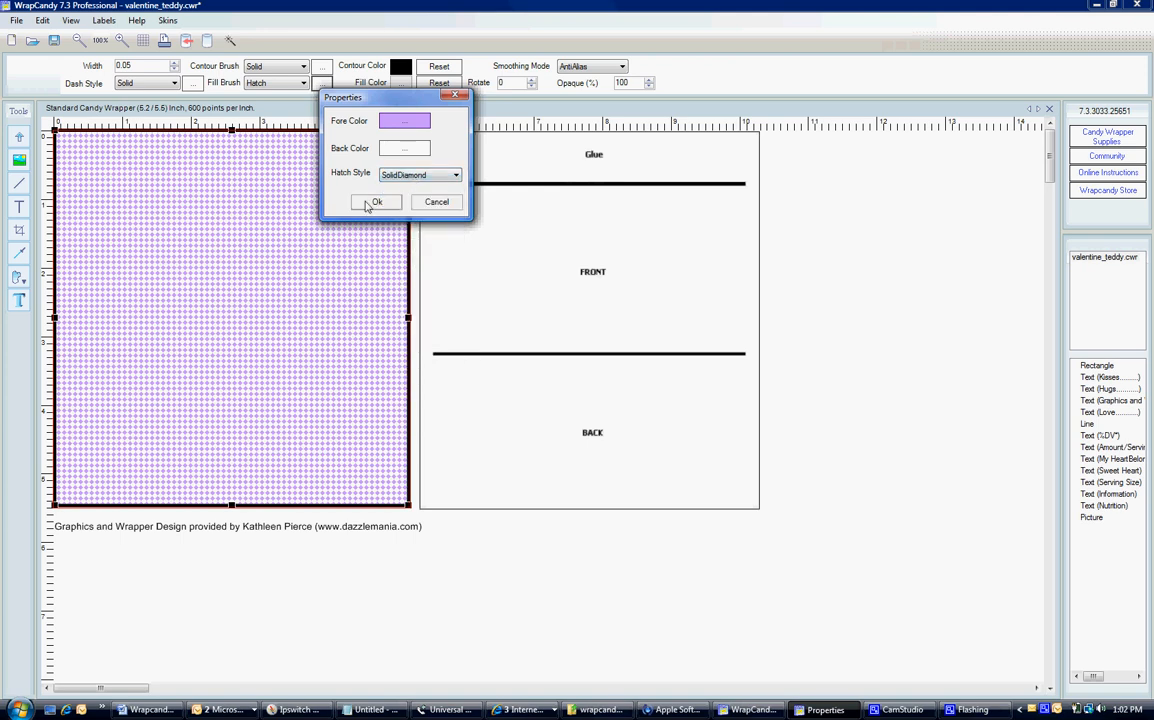
{"action": "left_click", "coordinate": [377, 201]}
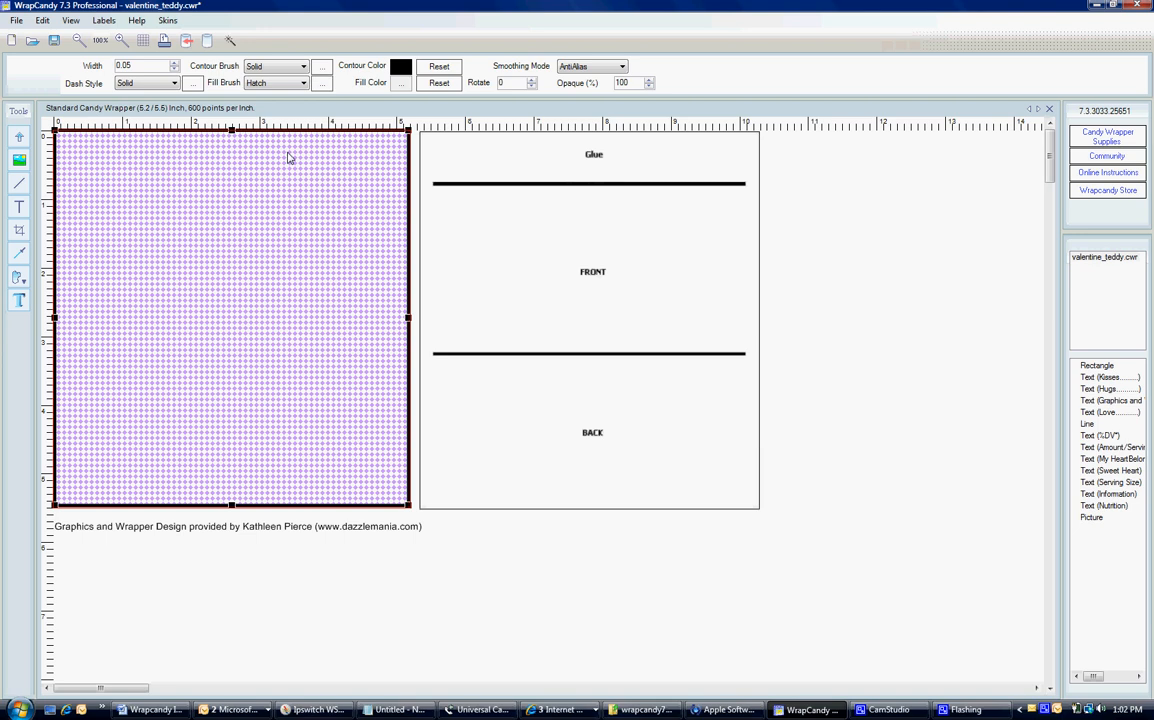
Send the diamond-hatched rectangle to the back behind all text
{"action": "right_click", "coordinate": [290, 158]}
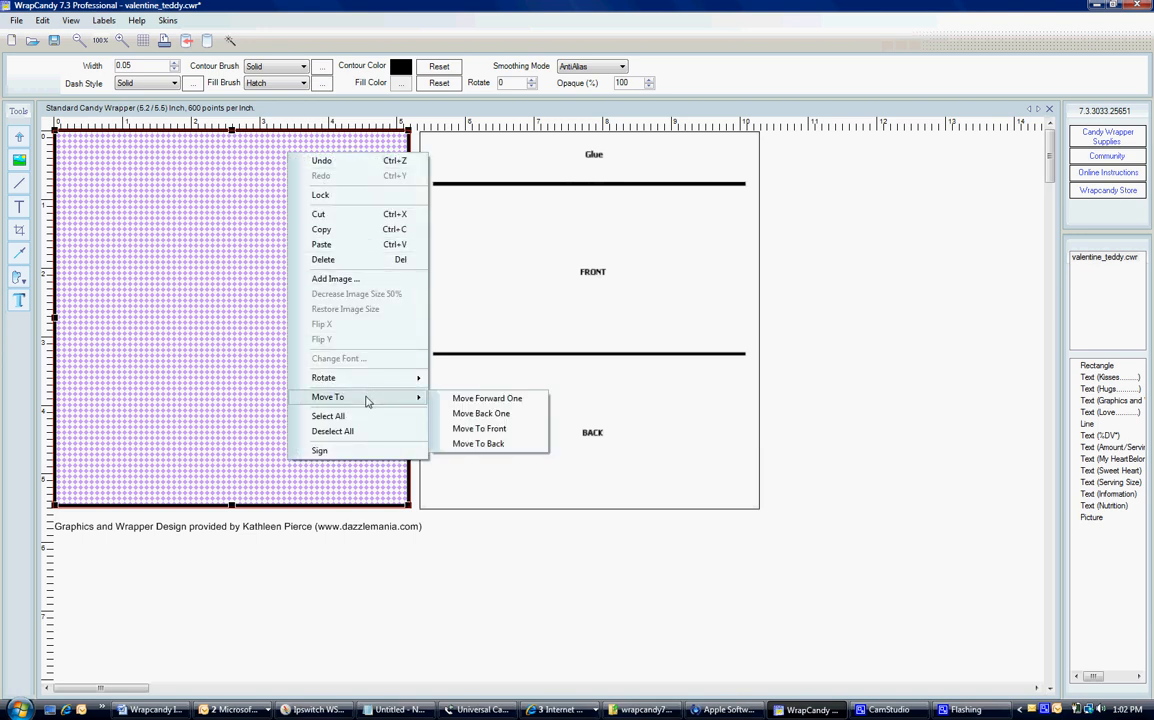
{"action": "left_click", "coordinate": [478, 443]}
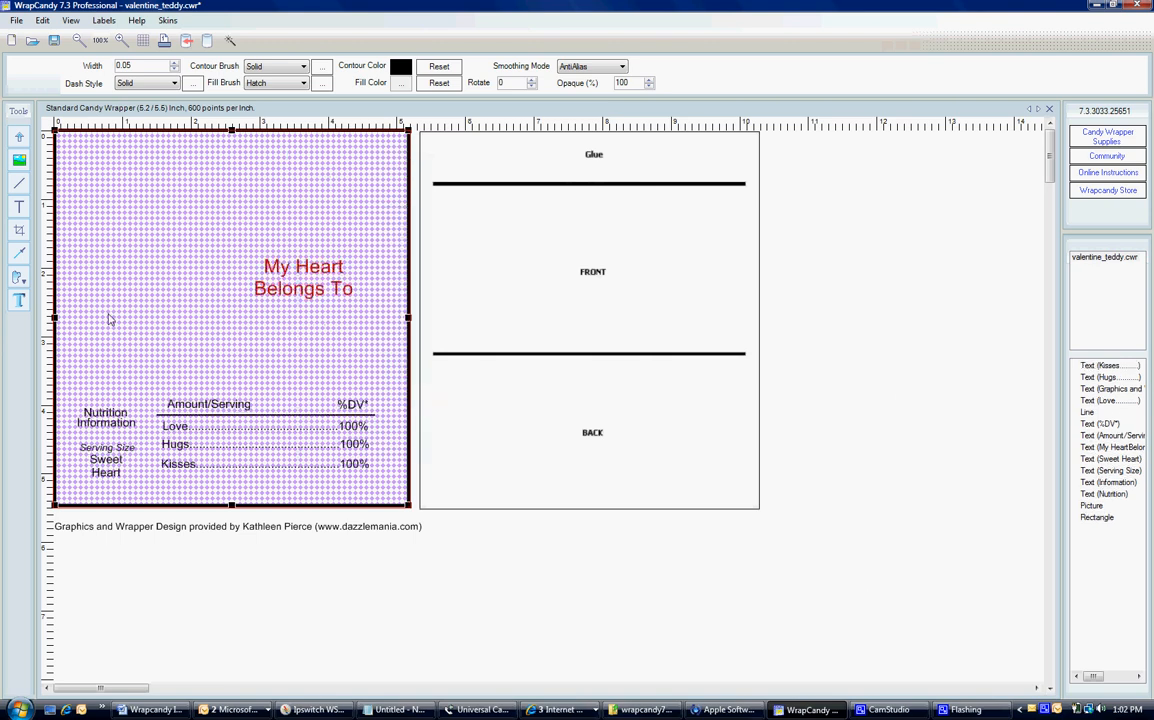
{"action": "mouse_move", "coordinate": [379, 433]}
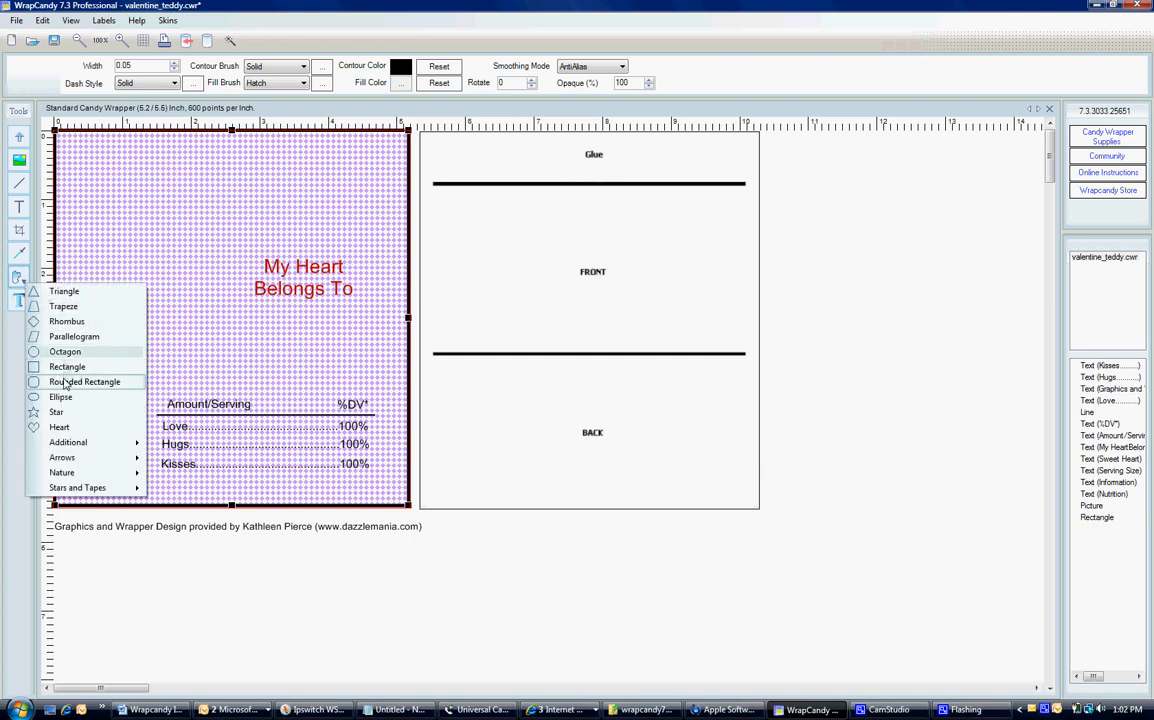
Draw a rounded rectangle around the nutrition information text
{"action": "left_click", "coordinate": [84, 381]}
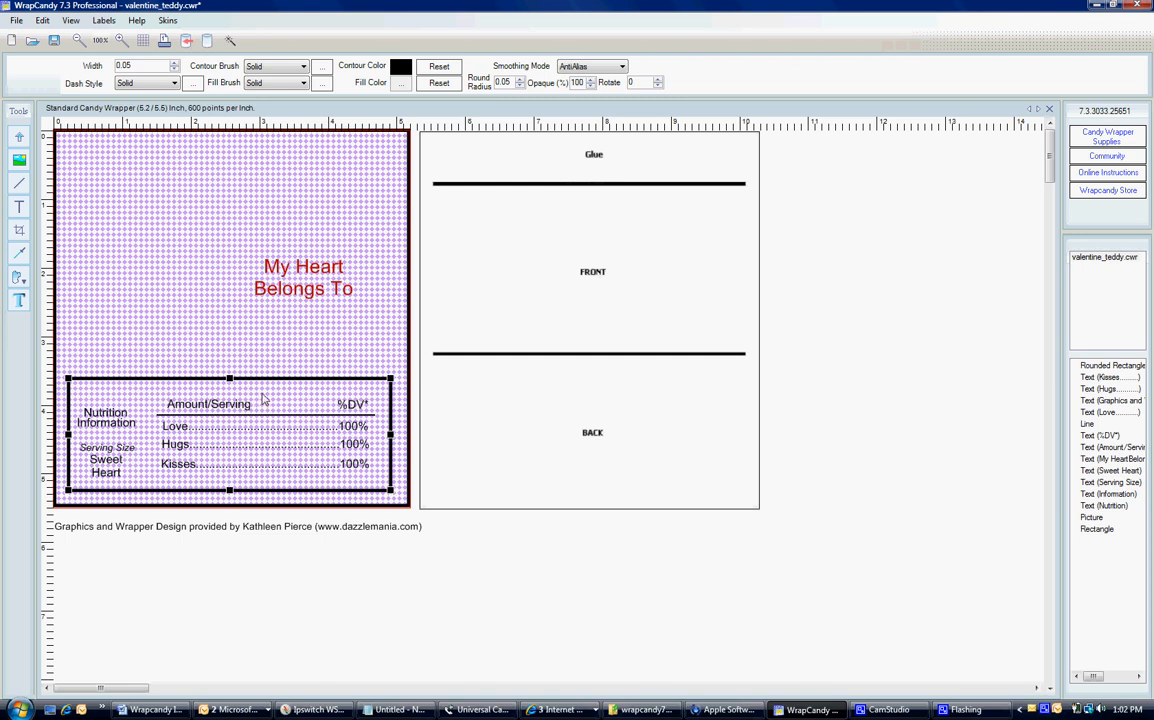
{"action": "mouse_move", "coordinate": [261, 388]}
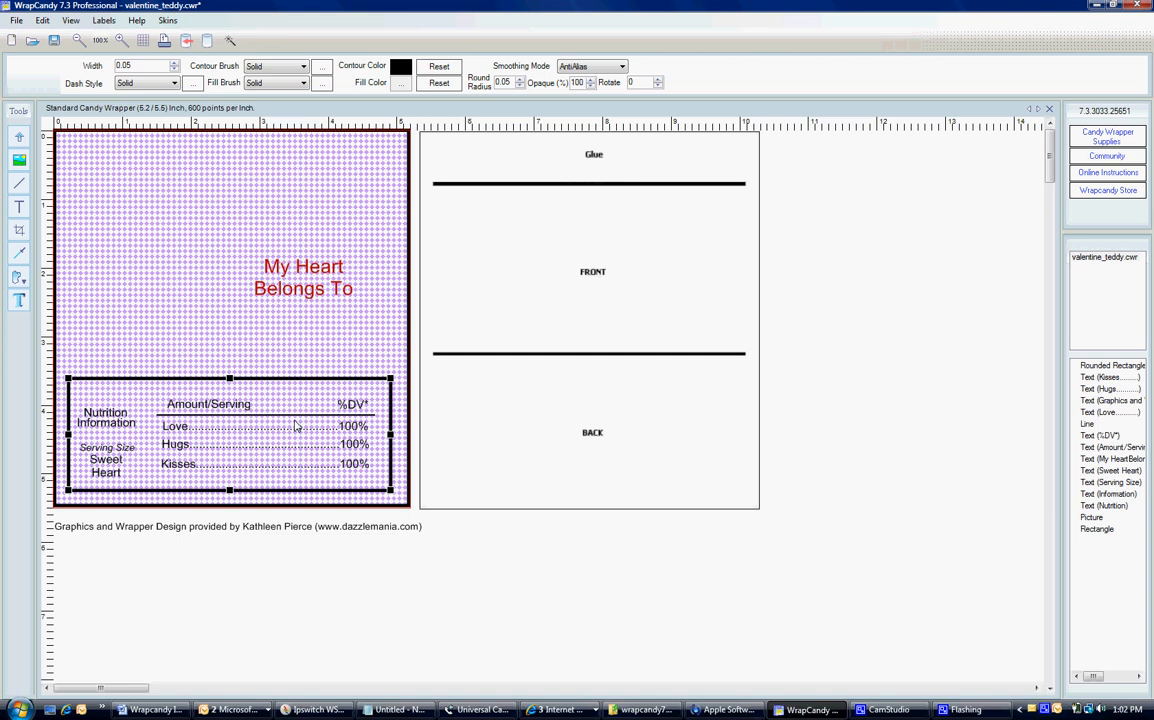
{"action": "mouse_move", "coordinate": [491, 6]}
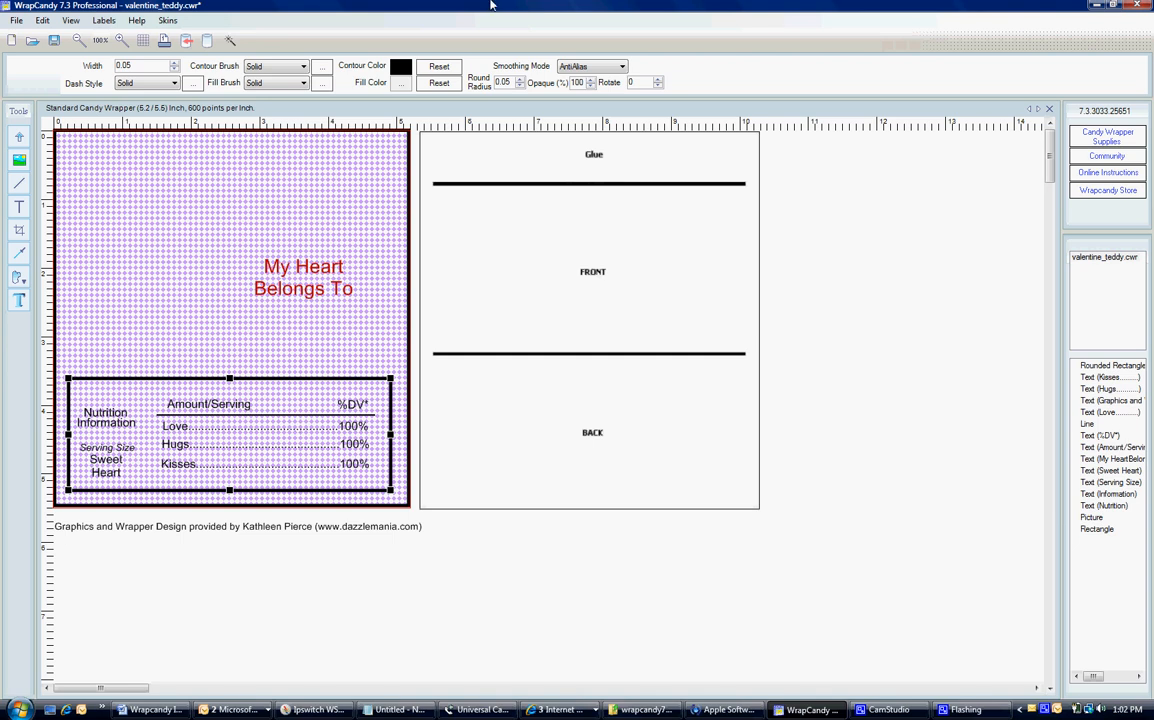
Fill the nutrition box with 50% transparent white and send it behind the text
{"action": "left_click", "coordinate": [401, 83]}
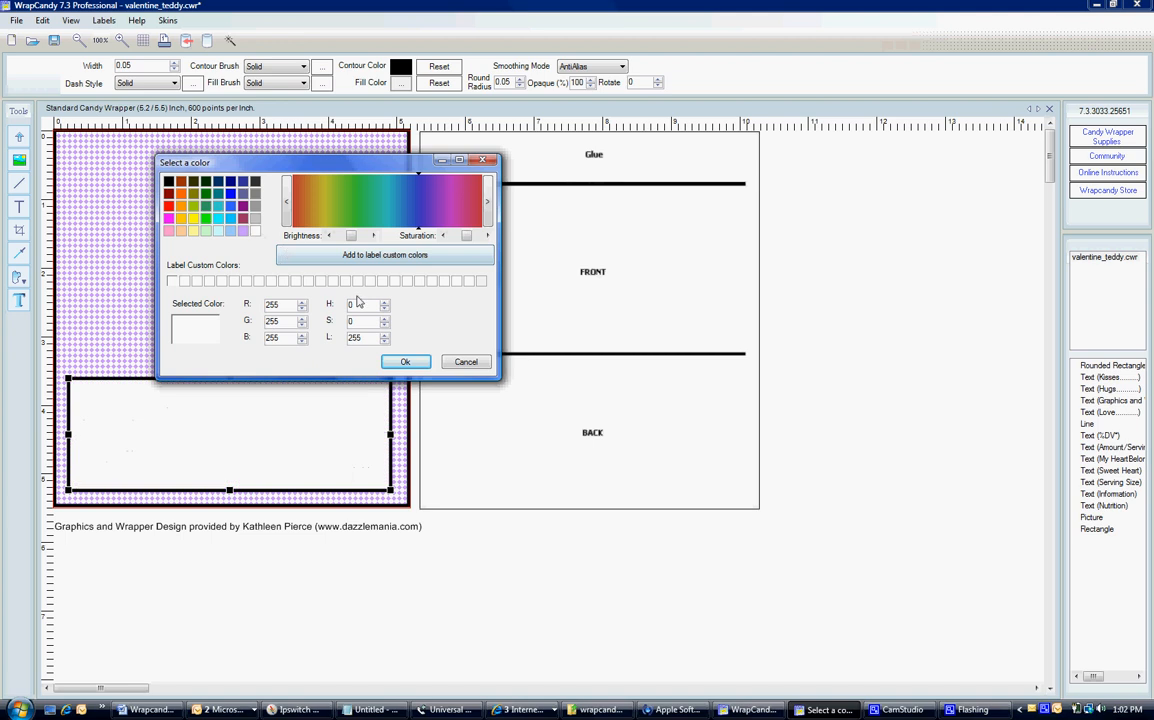
{"action": "left_click", "coordinate": [405, 361]}
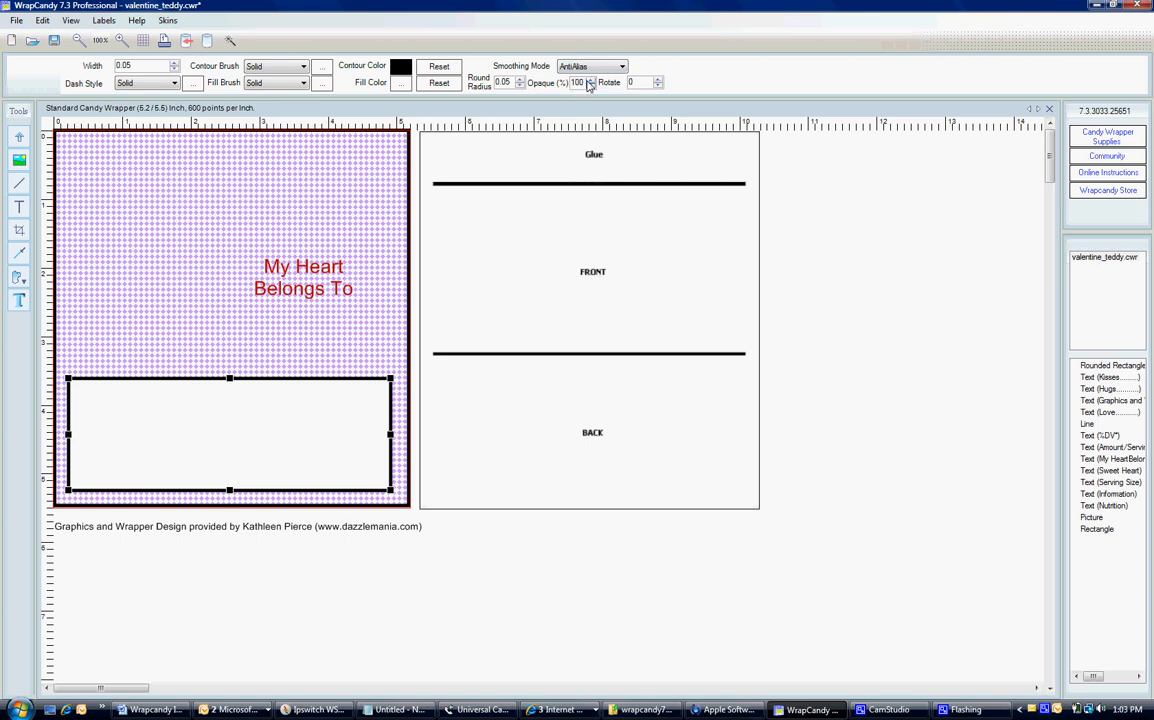
{"action": "left_click", "coordinate": [589, 82]}
{"action": "type", "text": "50"}
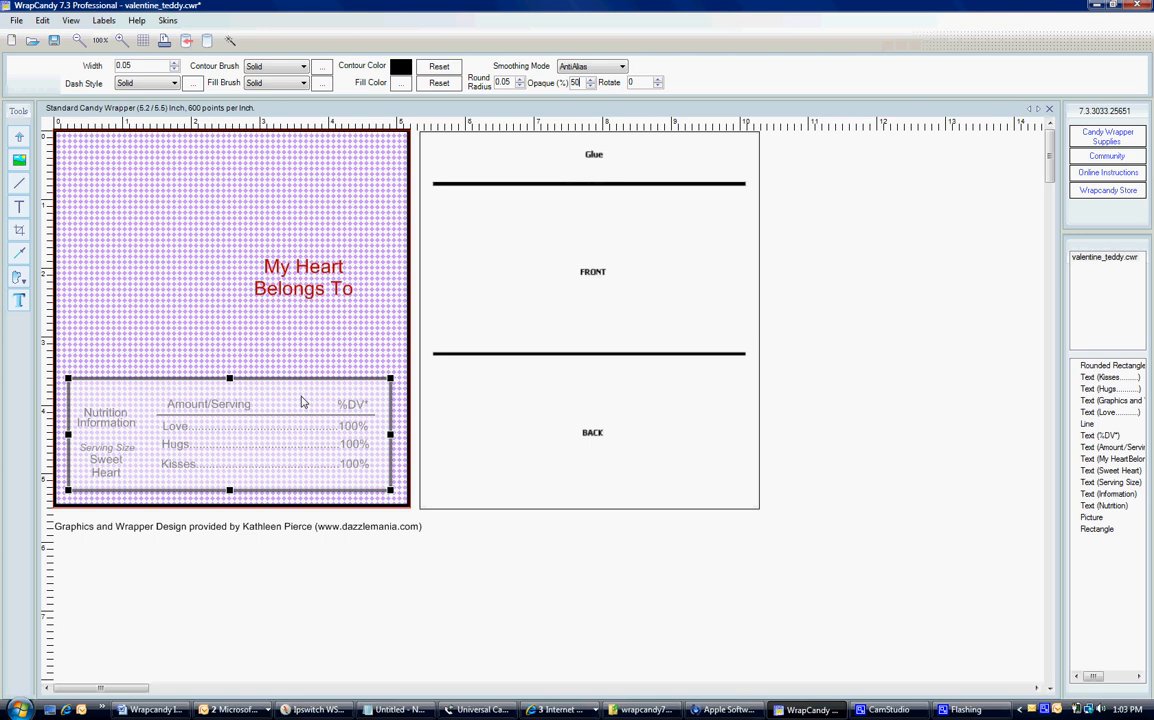
{"action": "mouse_move", "coordinate": [268, 400]}
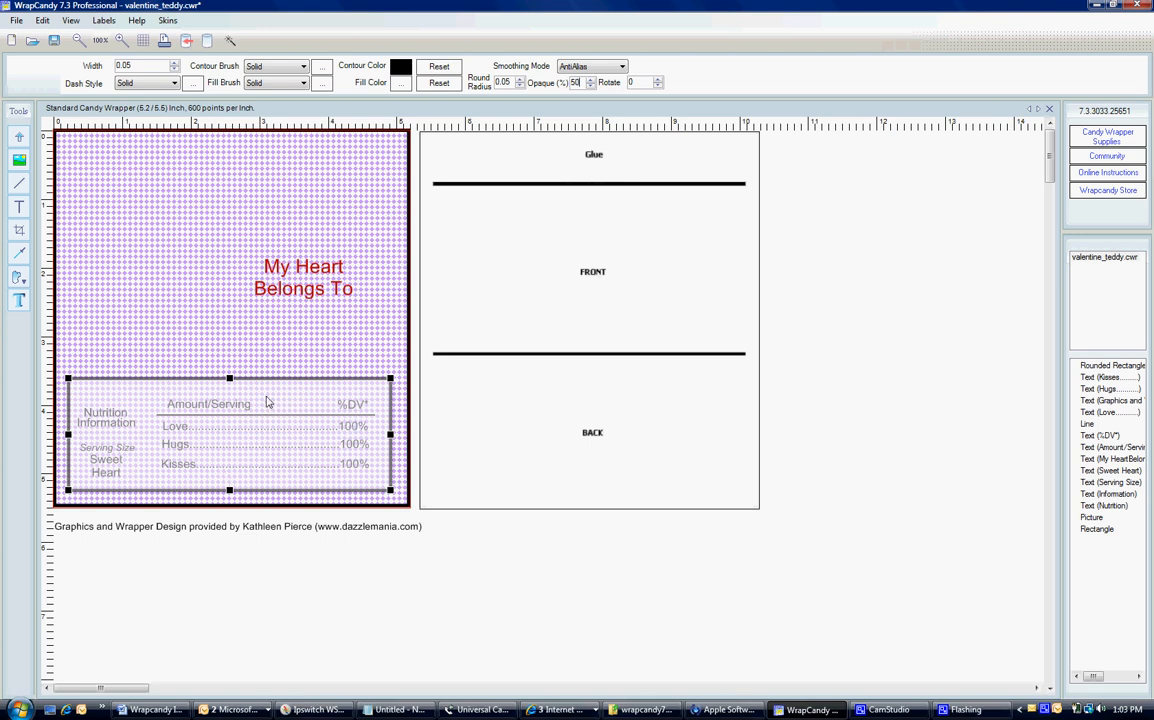
{"action": "mouse_move", "coordinate": [305, 393]}
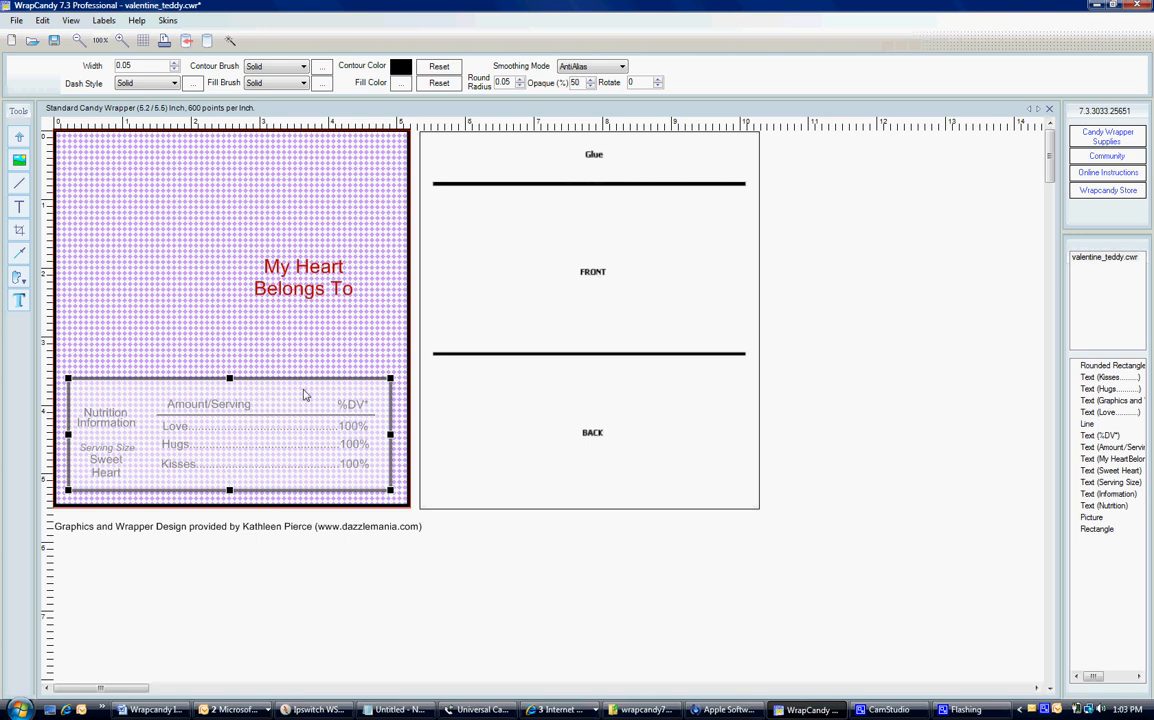
{"action": "right_click", "coordinate": [305, 393]}
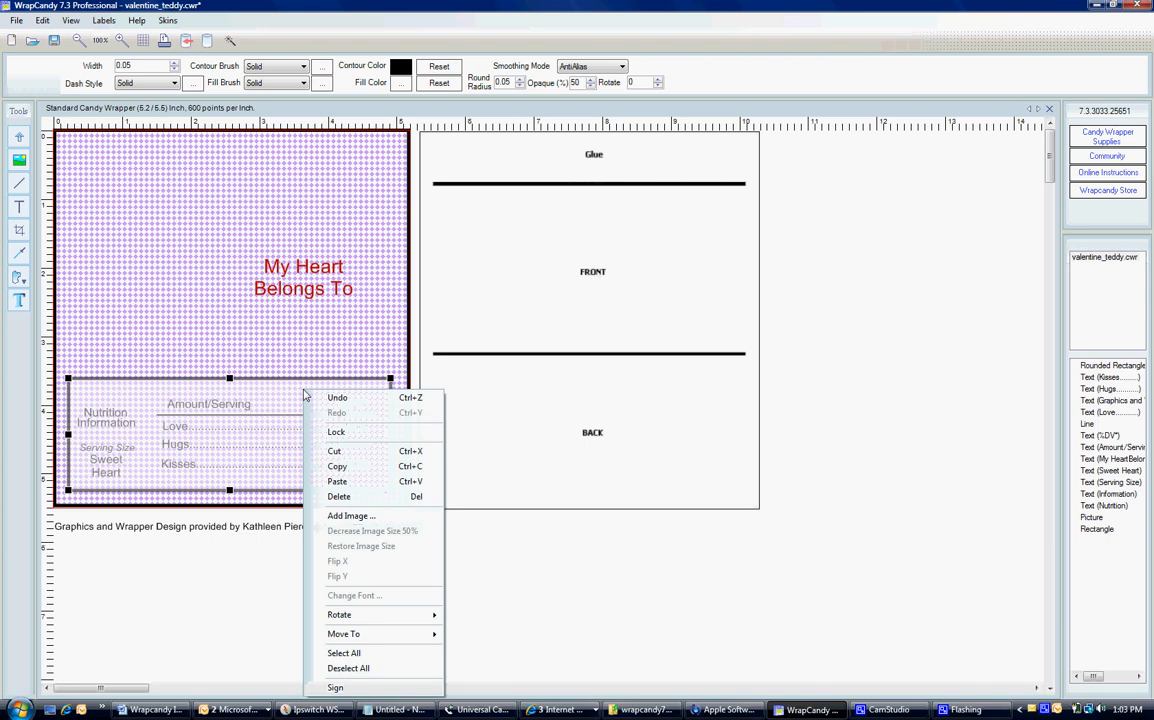
{"action": "mouse_move", "coordinate": [343, 633]}
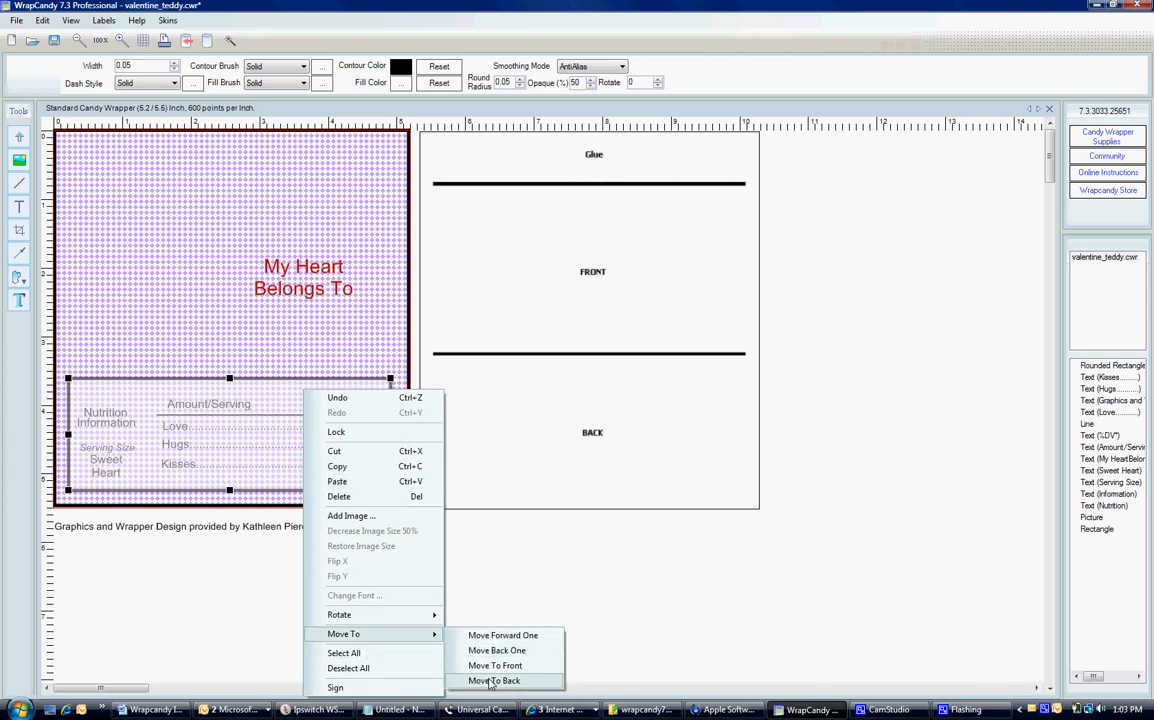
{"action": "left_click", "coordinate": [492, 680]}
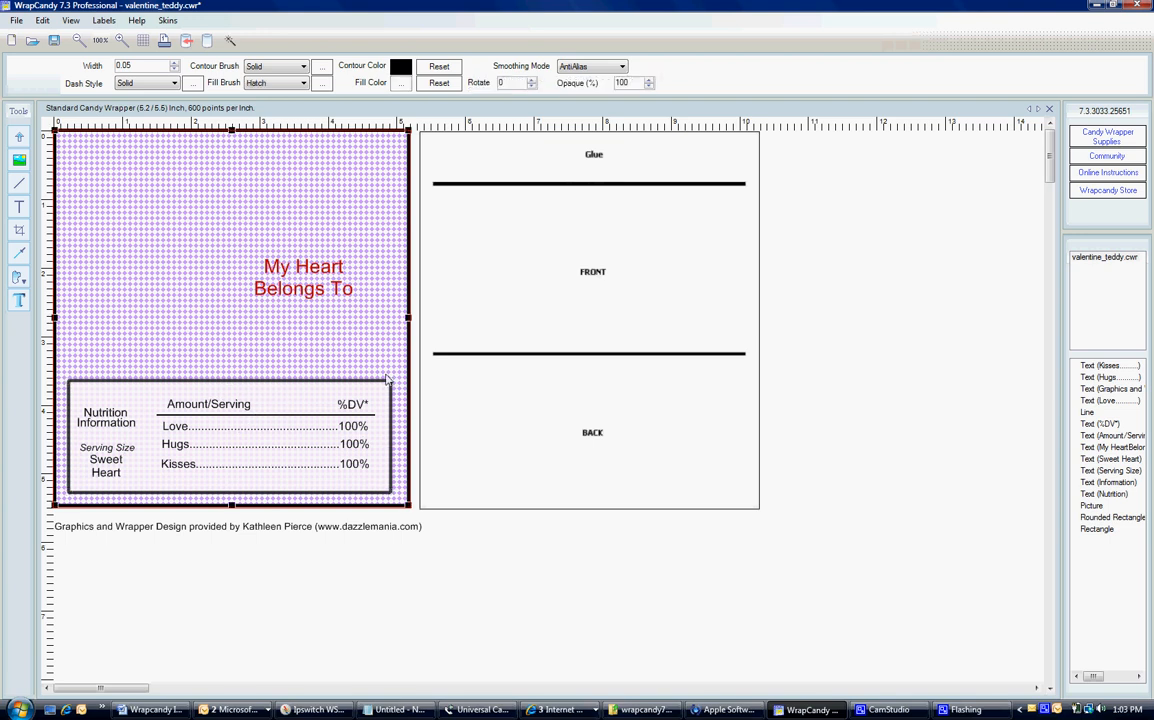
{"action": "mouse_move", "coordinate": [113, 383]}
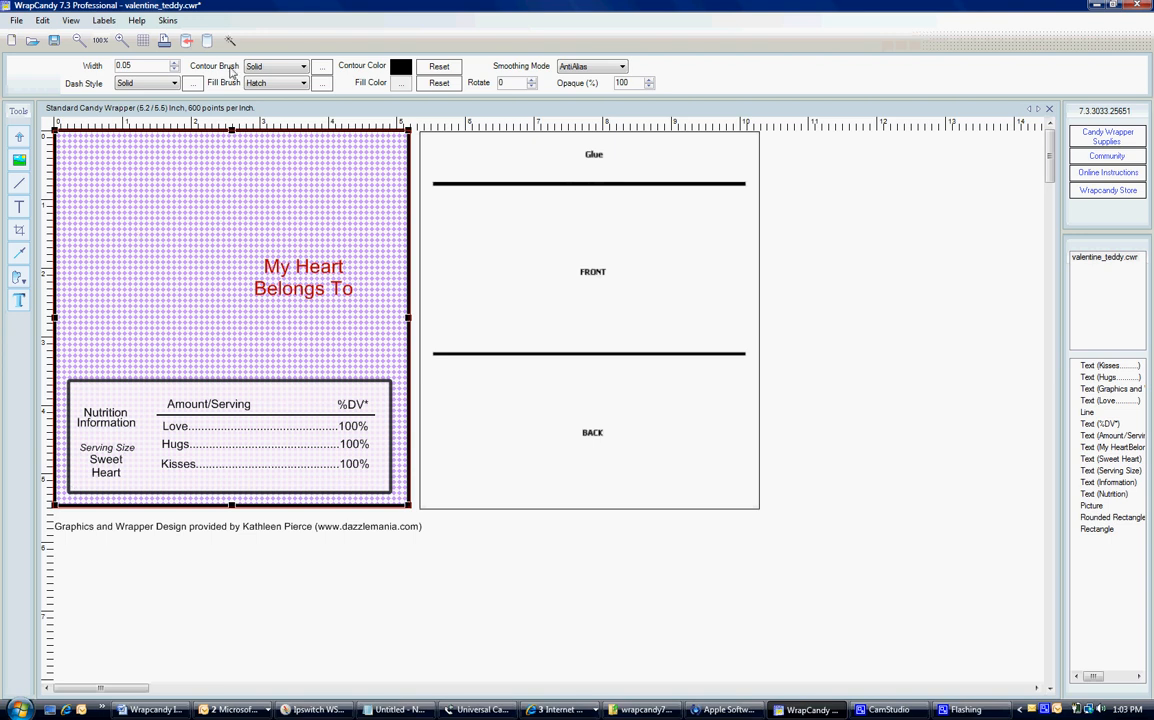
{"action": "mouse_move", "coordinate": [337, 71]}
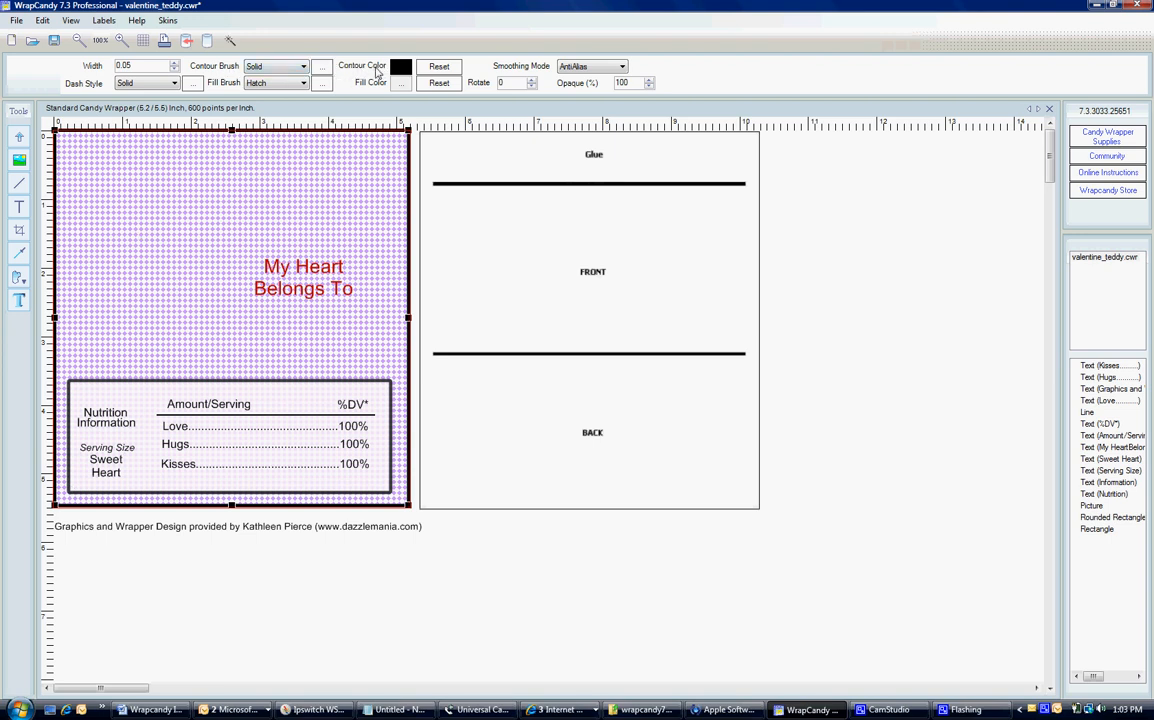
Set lavender (R204 G153 B255) outlines on the hatched background and the nutrition box
{"action": "left_click", "coordinate": [401, 66]}
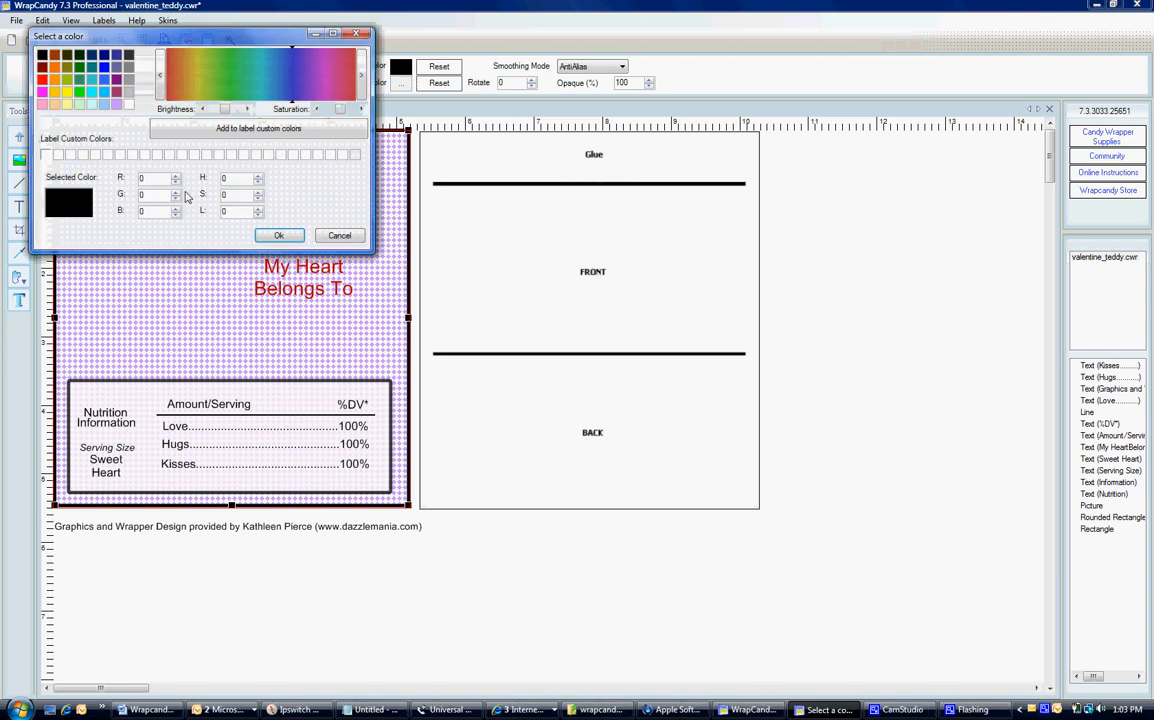
{"action": "mouse_move", "coordinate": [117, 104]}
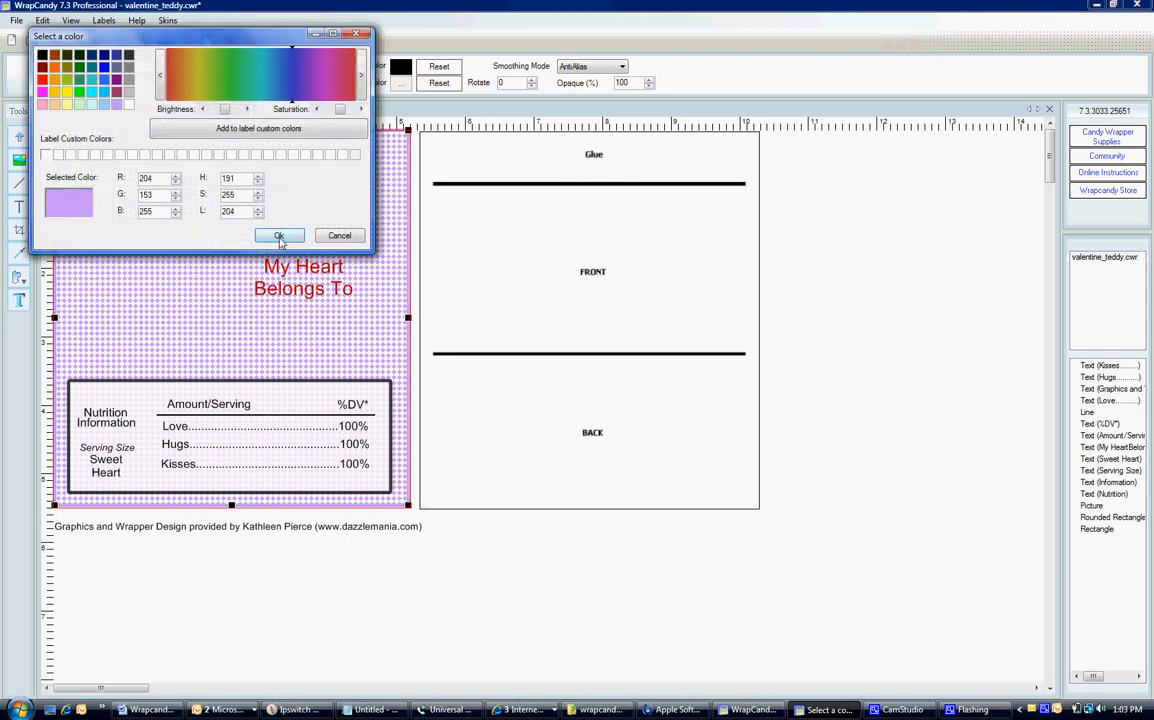
{"action": "left_click", "coordinate": [279, 235]}
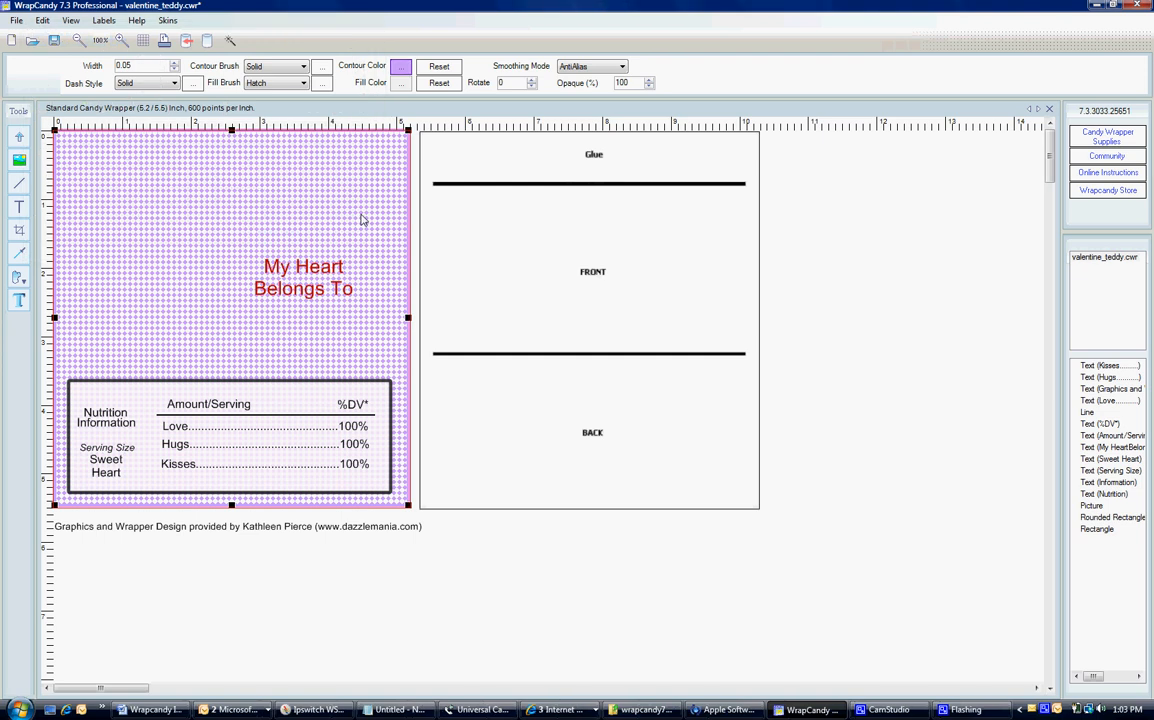
{"action": "mouse_move", "coordinate": [400, 324]}
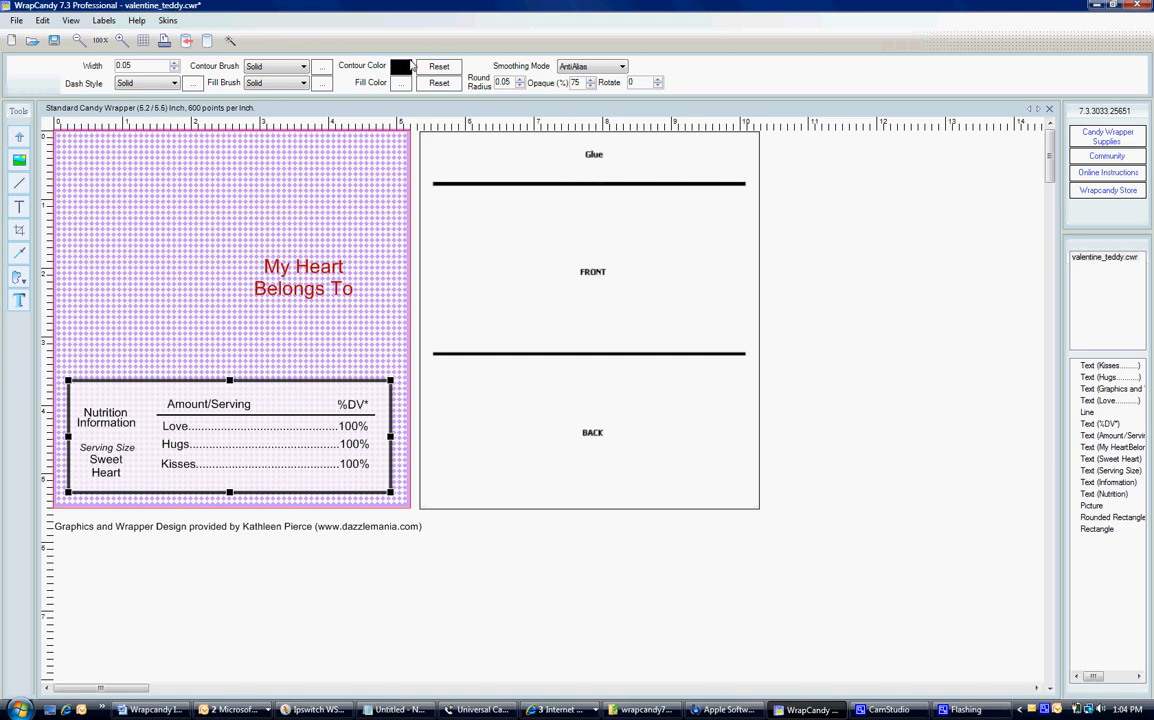
{"action": "left_click", "coordinate": [400, 66]}
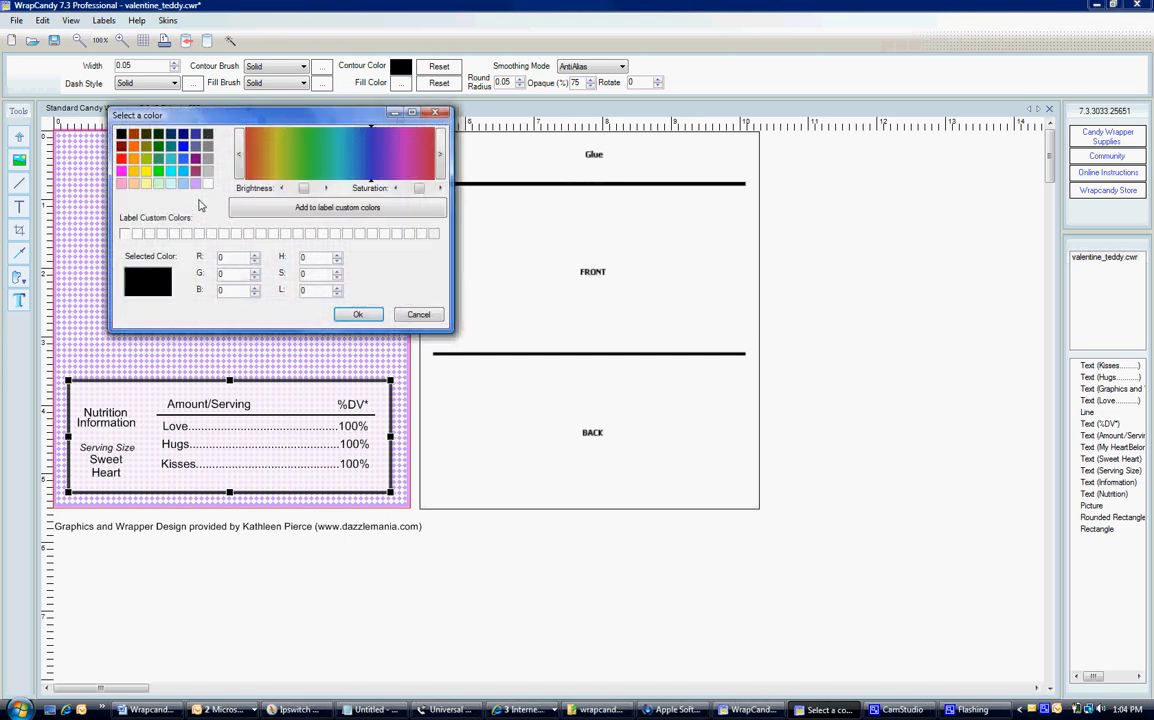
{"action": "left_click", "coordinate": [370, 150]}
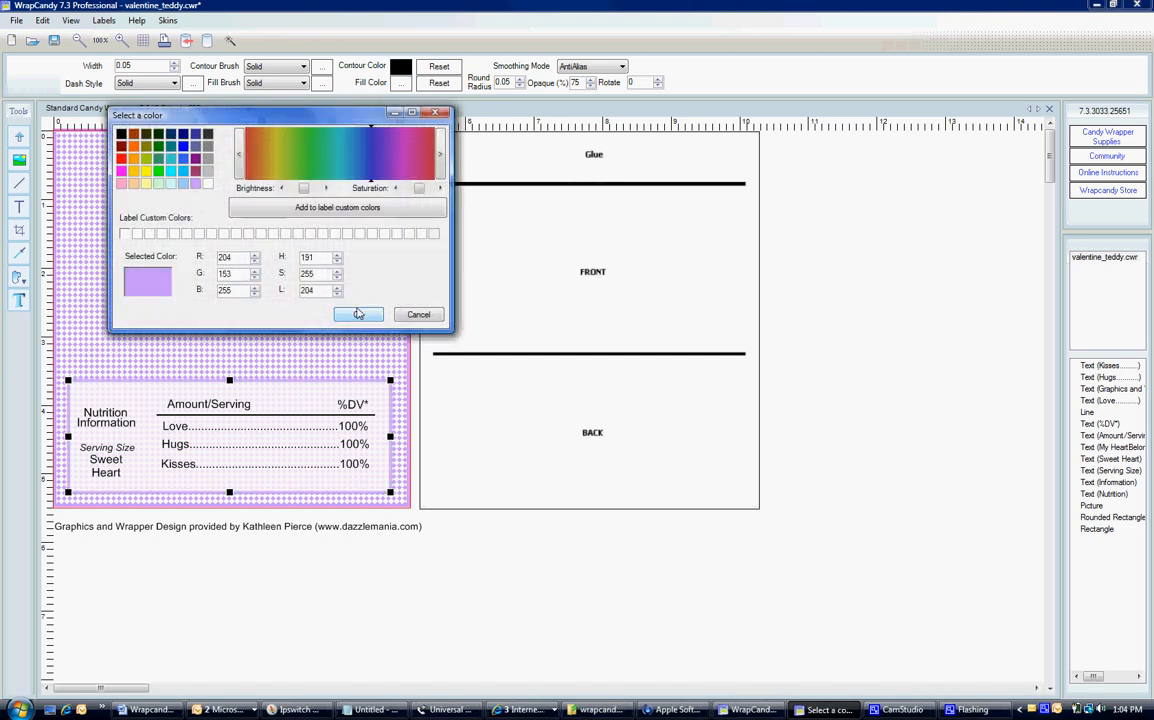
{"action": "left_click", "coordinate": [357, 314]}
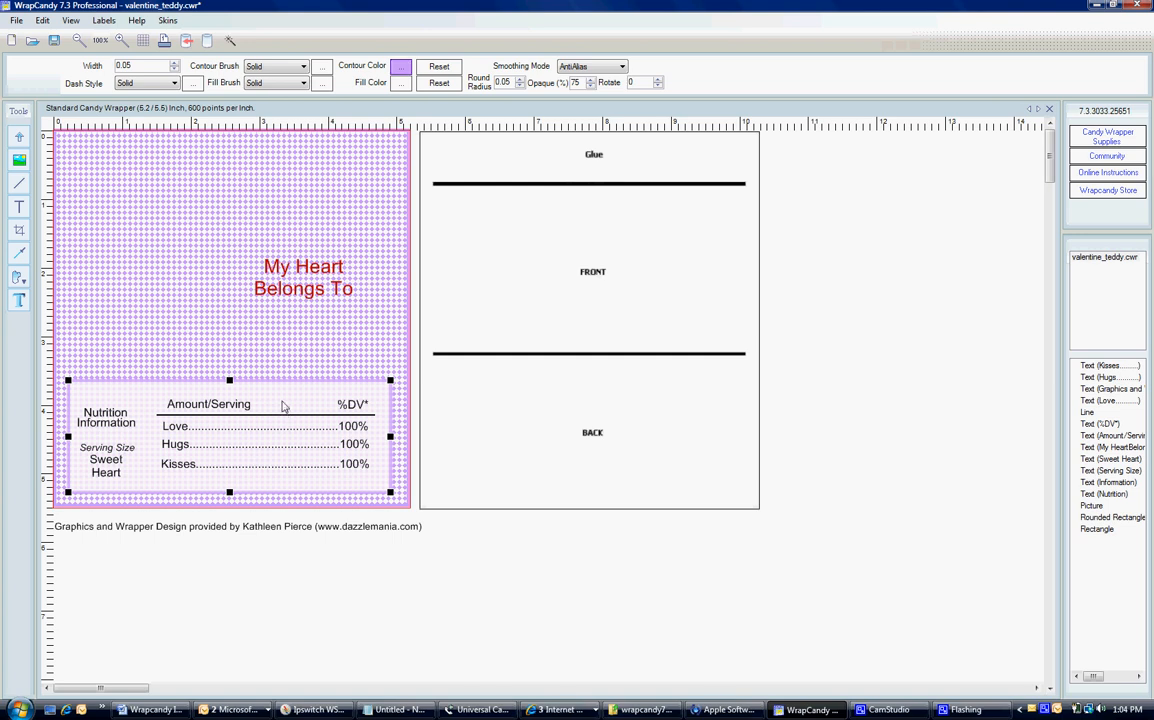
Duplicate the nutrition box and place the copy over the My Heart Belongs To heading
{"action": "right_click", "coordinate": [283, 404]}
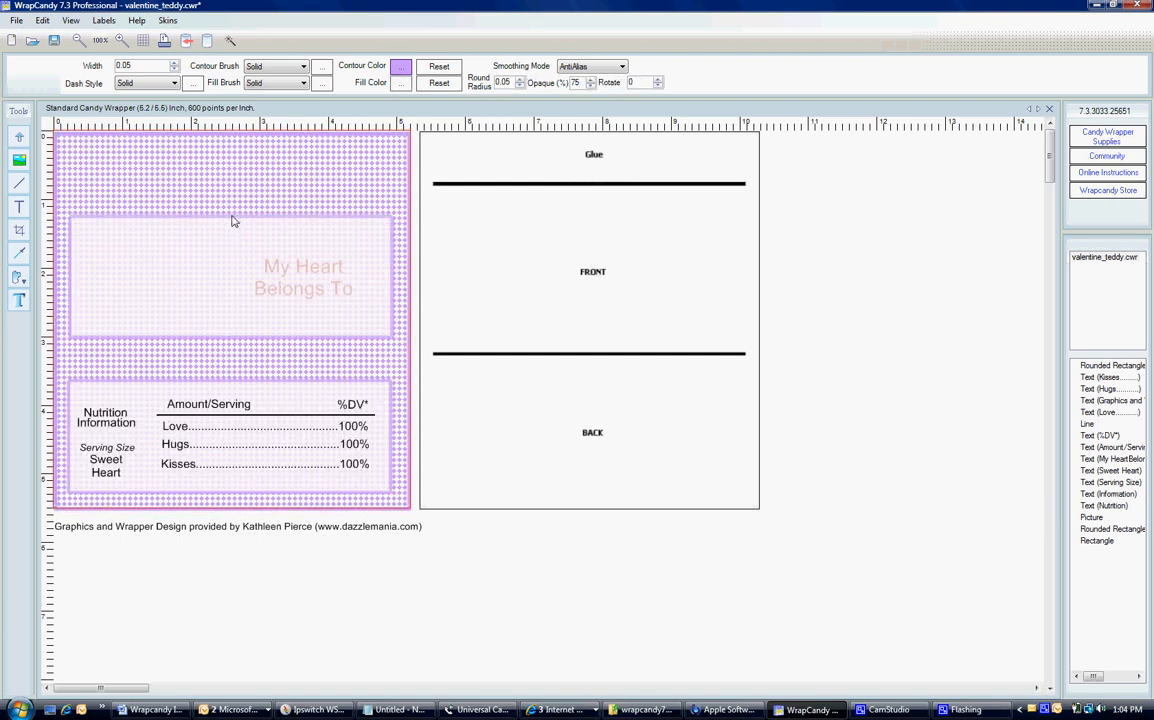
{"action": "left_click", "coordinate": [232, 213]}
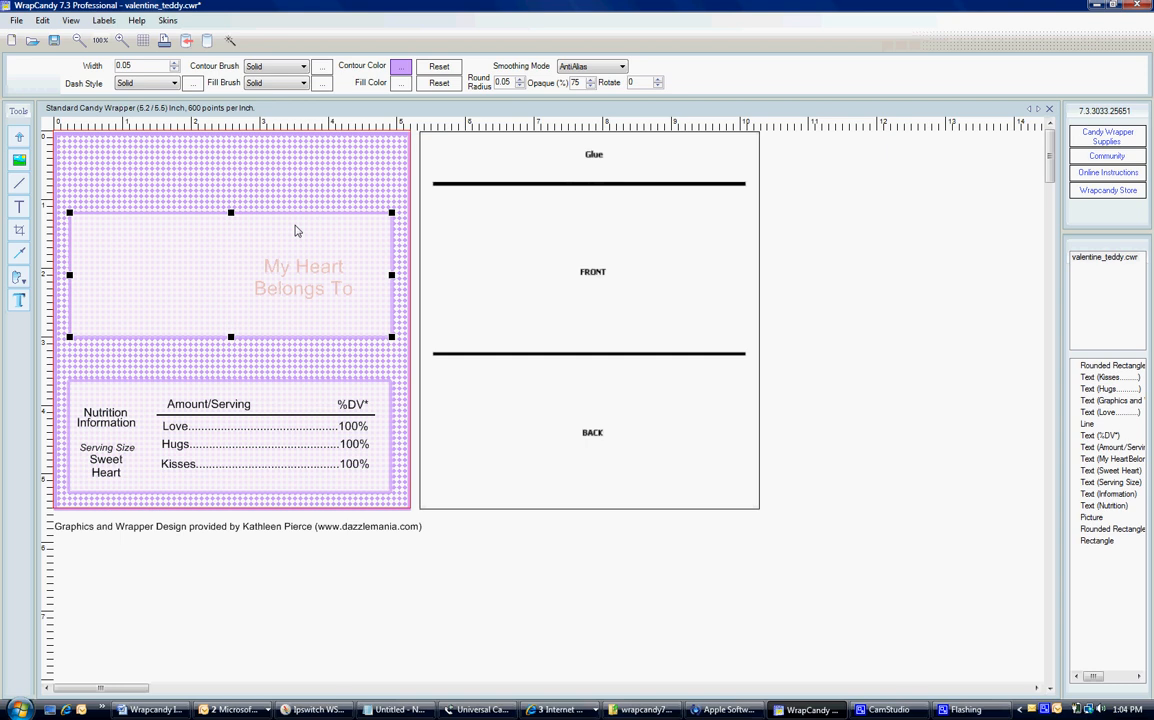
{"action": "mouse_move", "coordinate": [185, 267]}
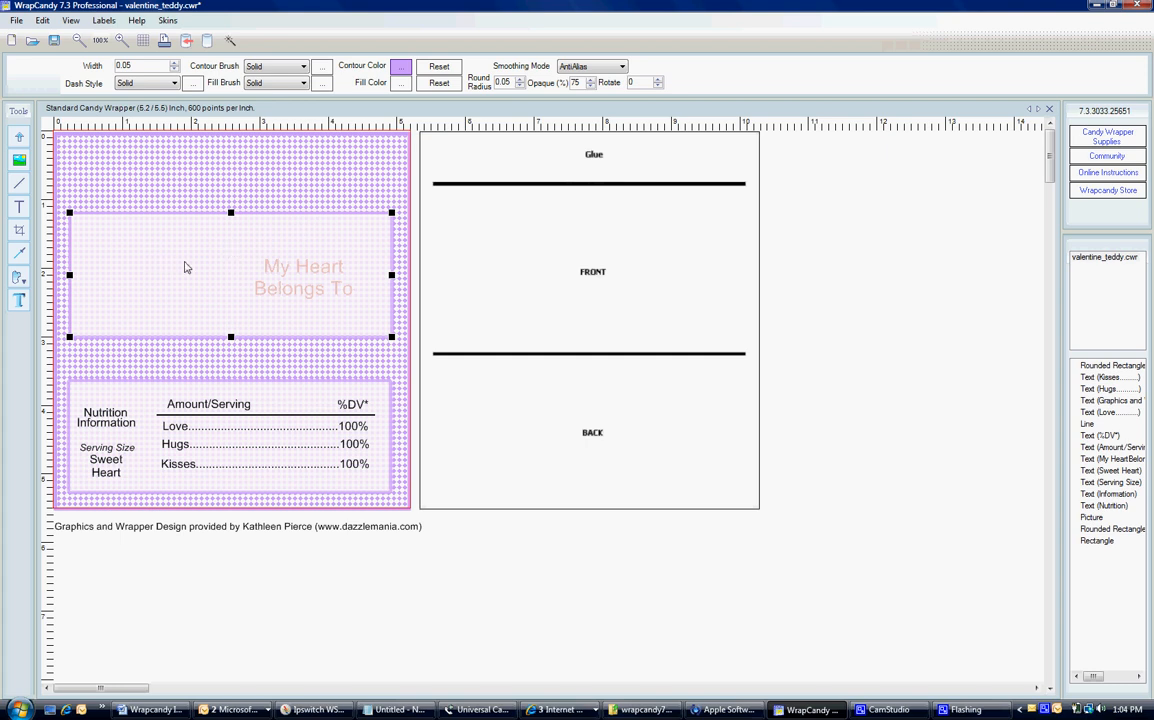
{"action": "mouse_move", "coordinate": [135, 246]}
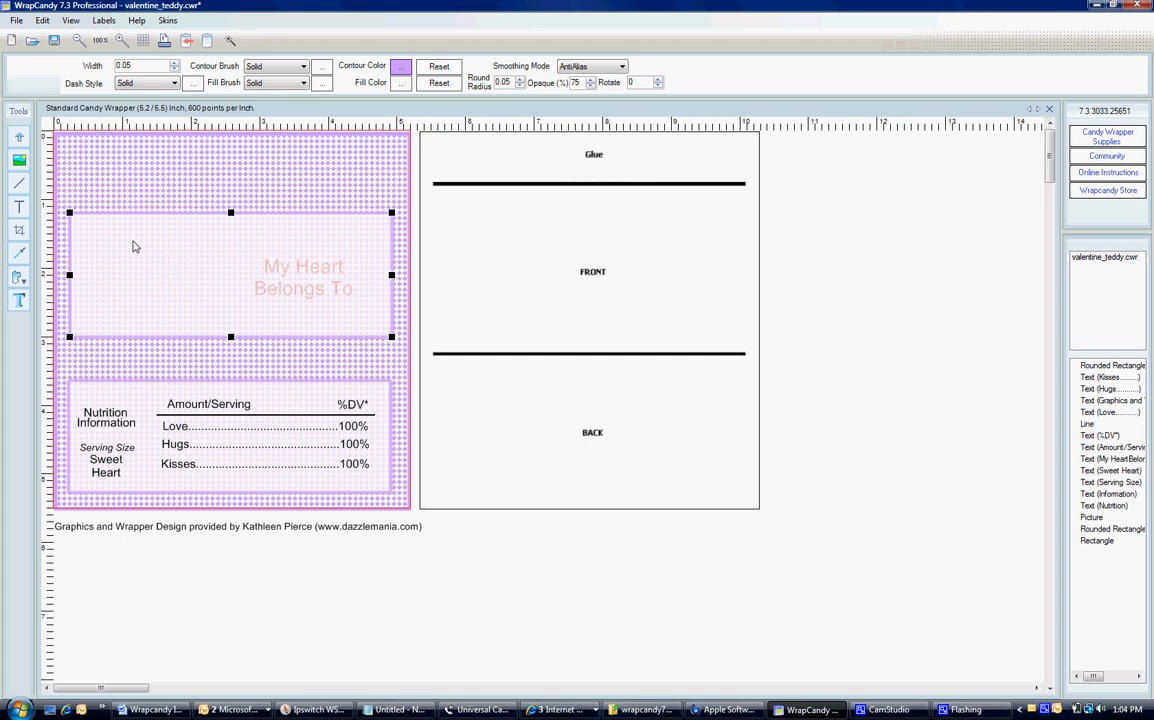
{"action": "mouse_move", "coordinate": [159, 271]}
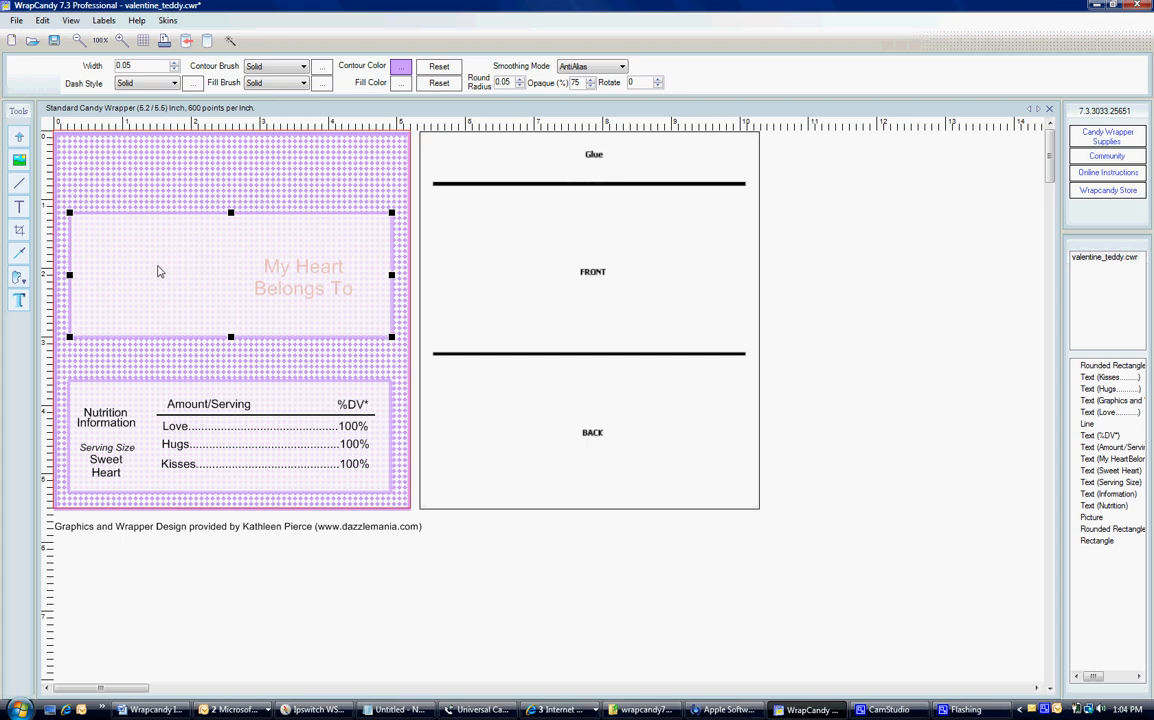
Add bears_heart.png from the 1_Meltmyheart.com clipart folder to the upper box's left
{"action": "right_click", "coordinate": [158, 271]}
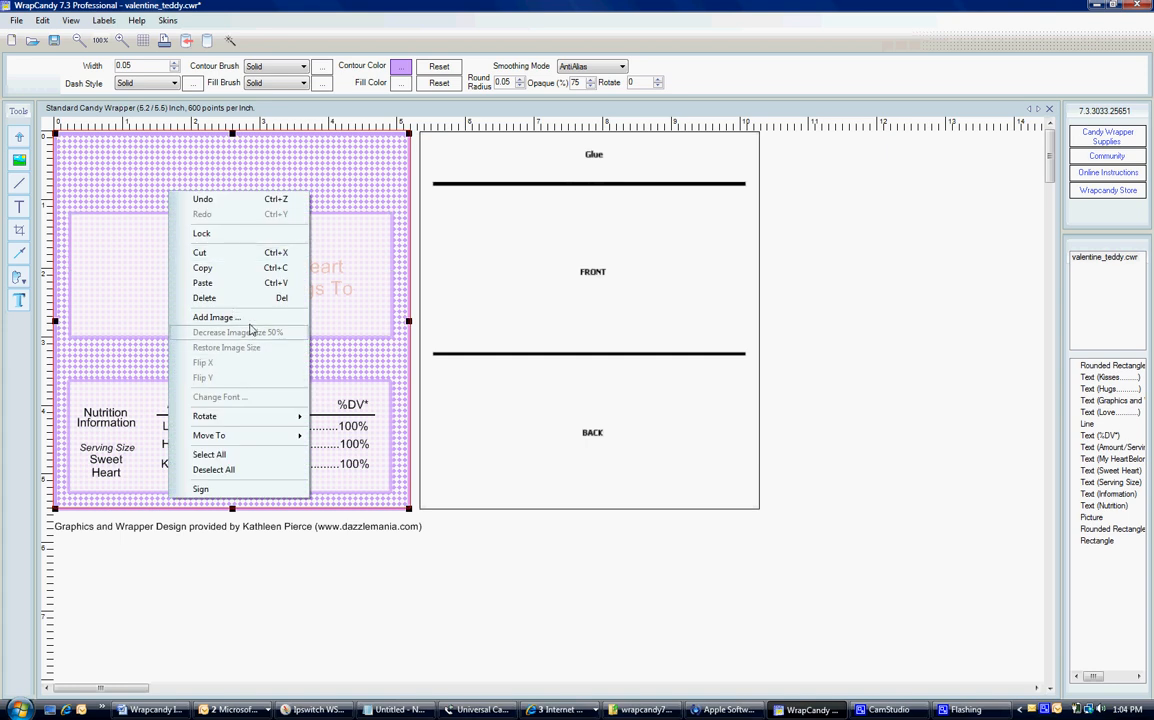
{"action": "left_click", "coordinate": [216, 317]}
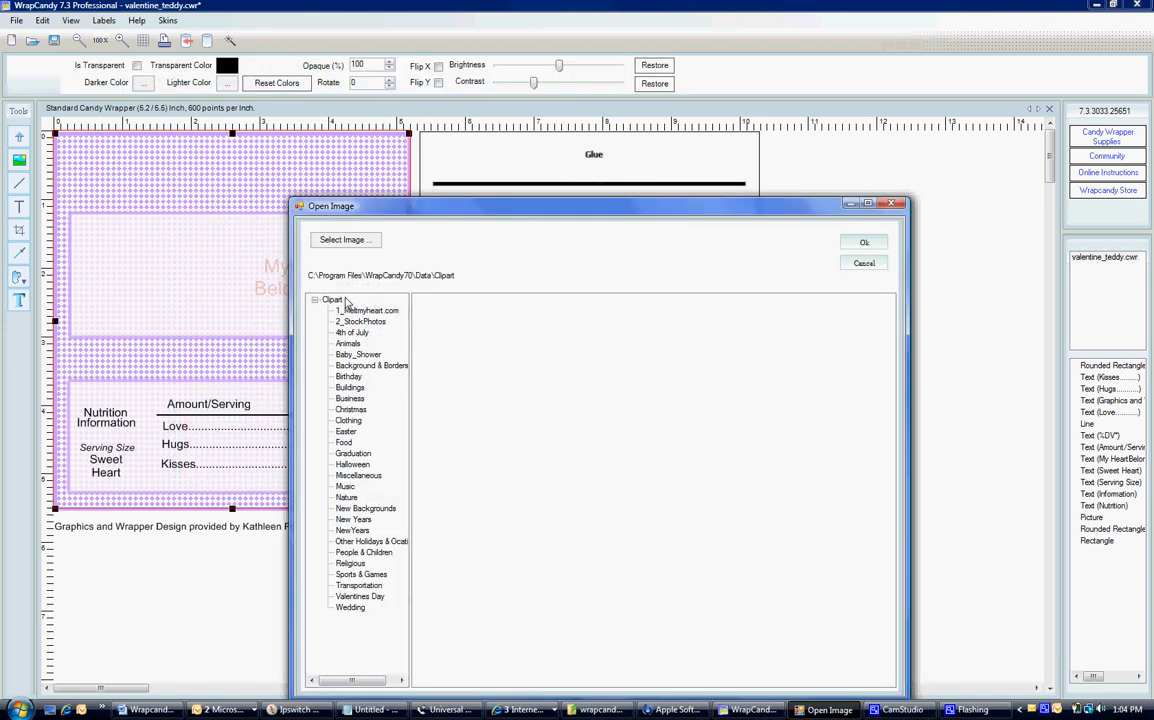
{"action": "left_click", "coordinate": [367, 310]}
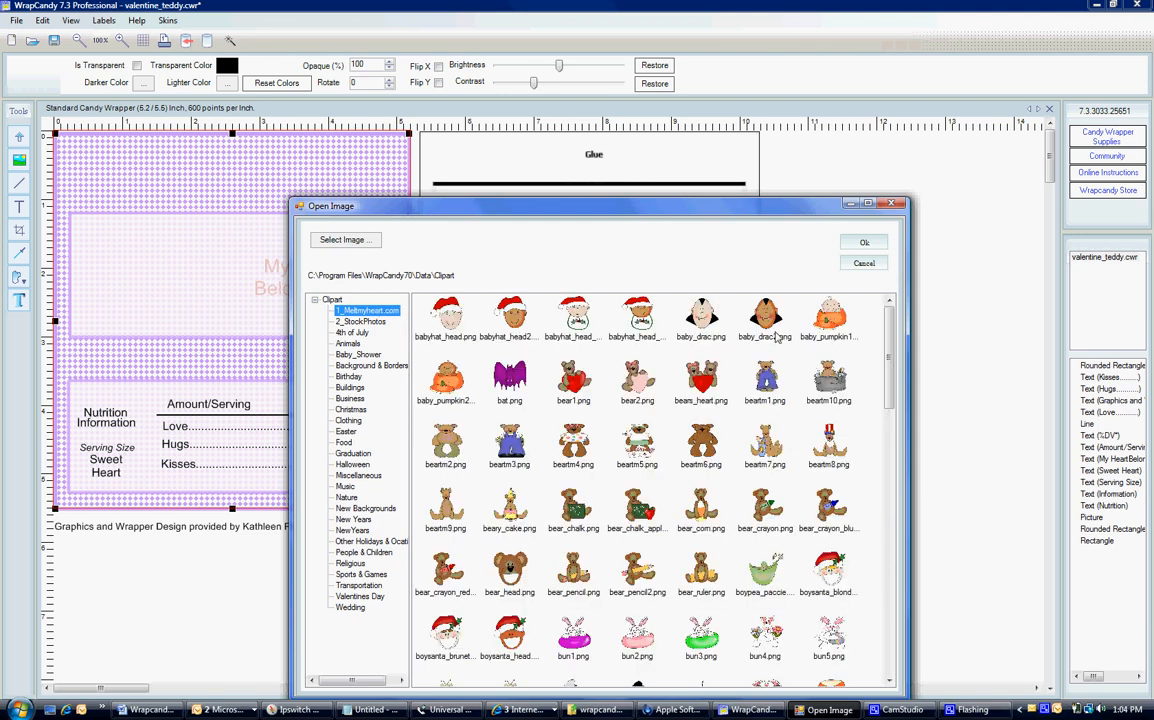
{"action": "left_click", "coordinate": [701, 383]}
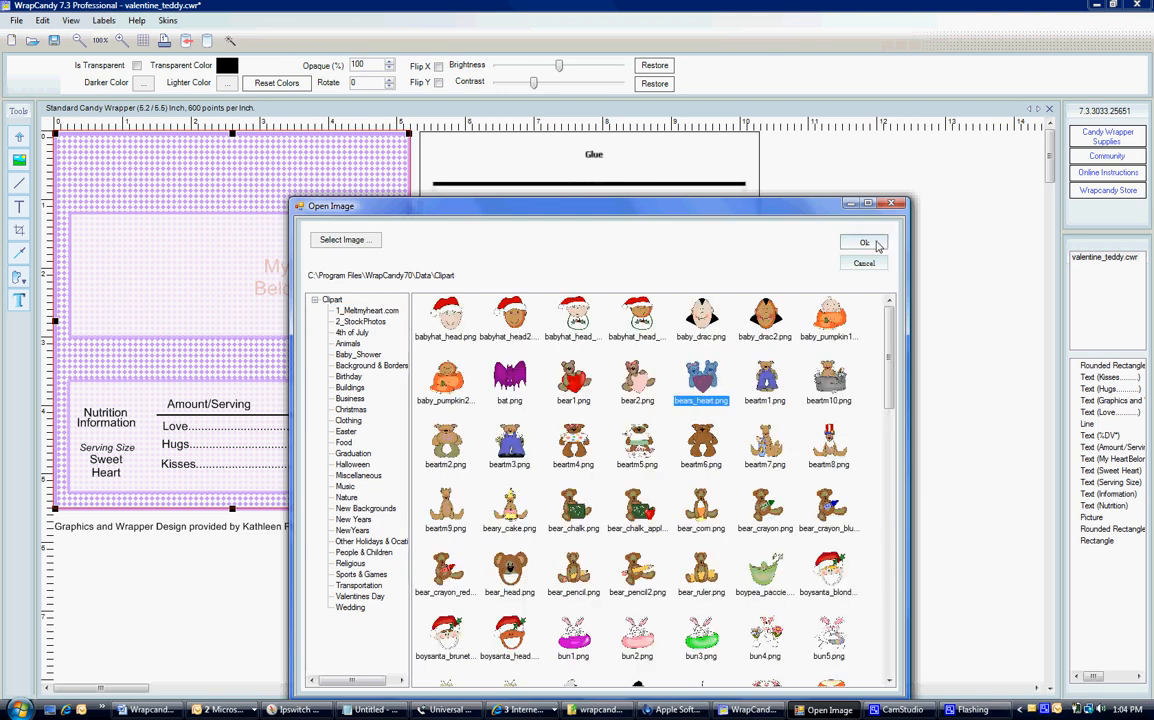
{"action": "left_click", "coordinate": [865, 242]}
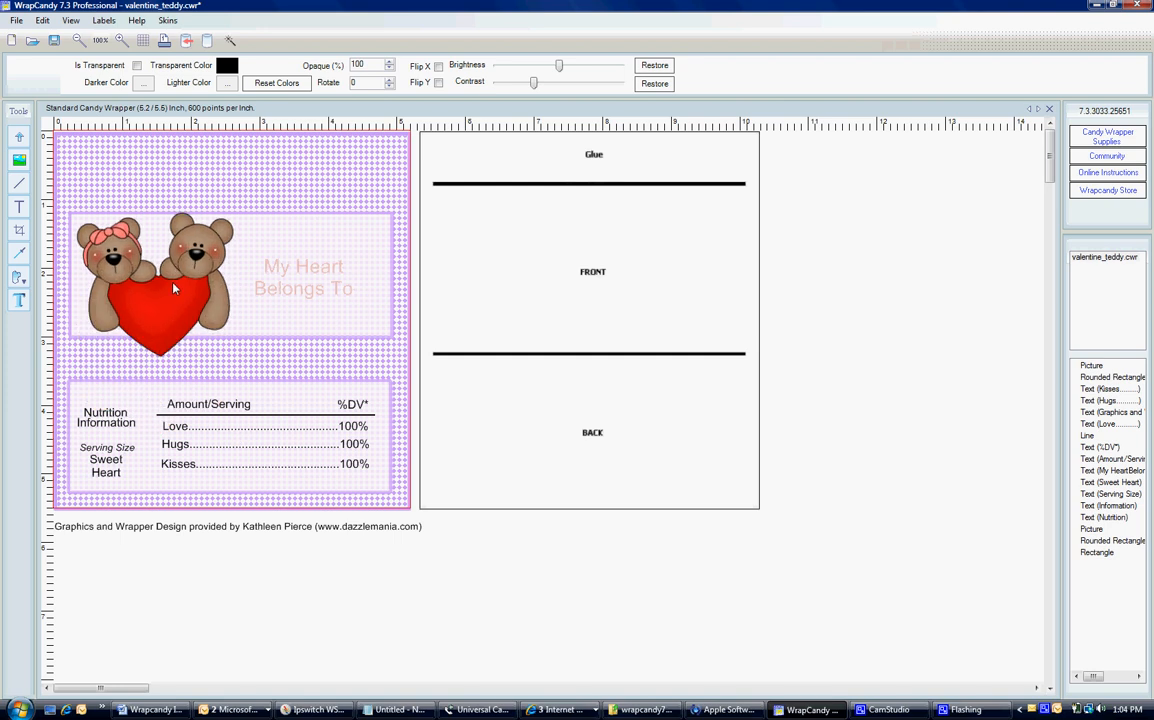
{"action": "left_click", "coordinate": [155, 285]}
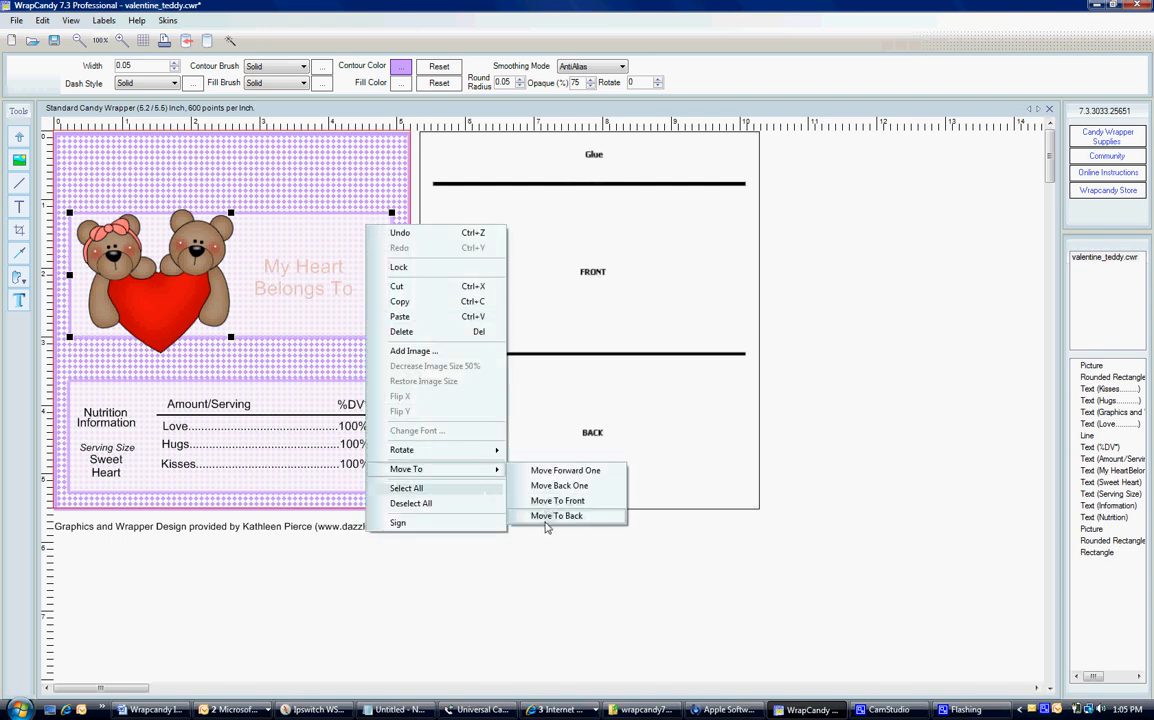
Send the upper translucent box to the back, then the hatched background behind it
{"action": "left_click", "coordinate": [556, 515]}
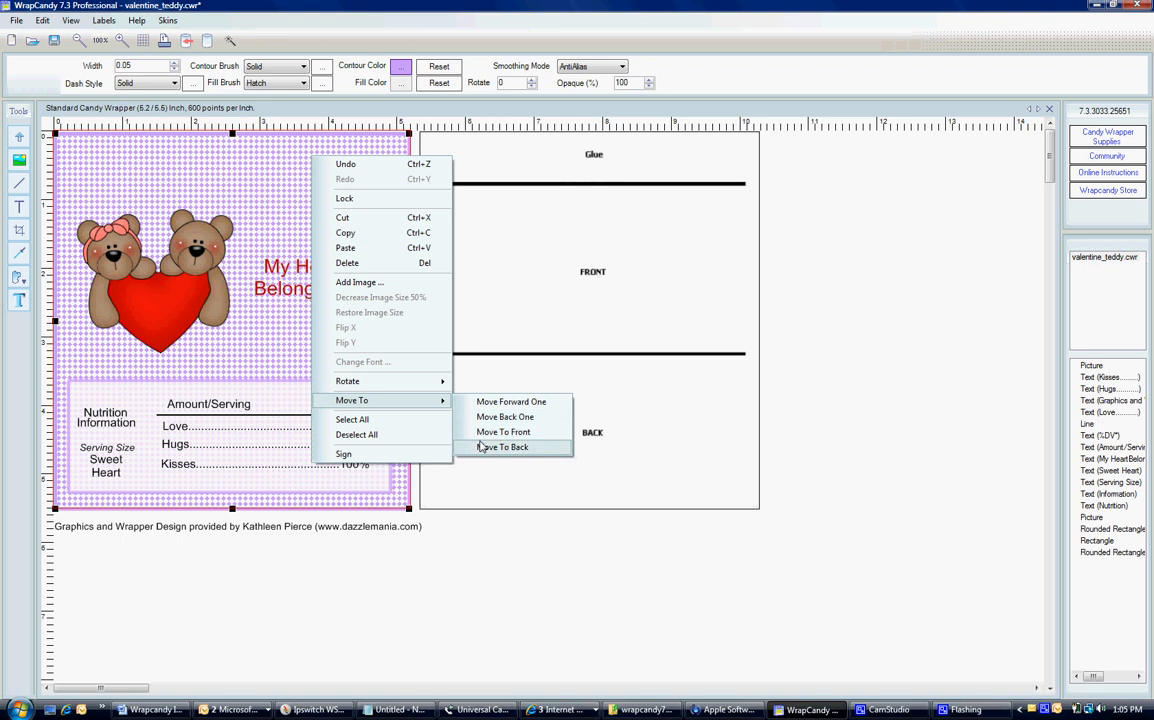
{"action": "left_click", "coordinate": [504, 447]}
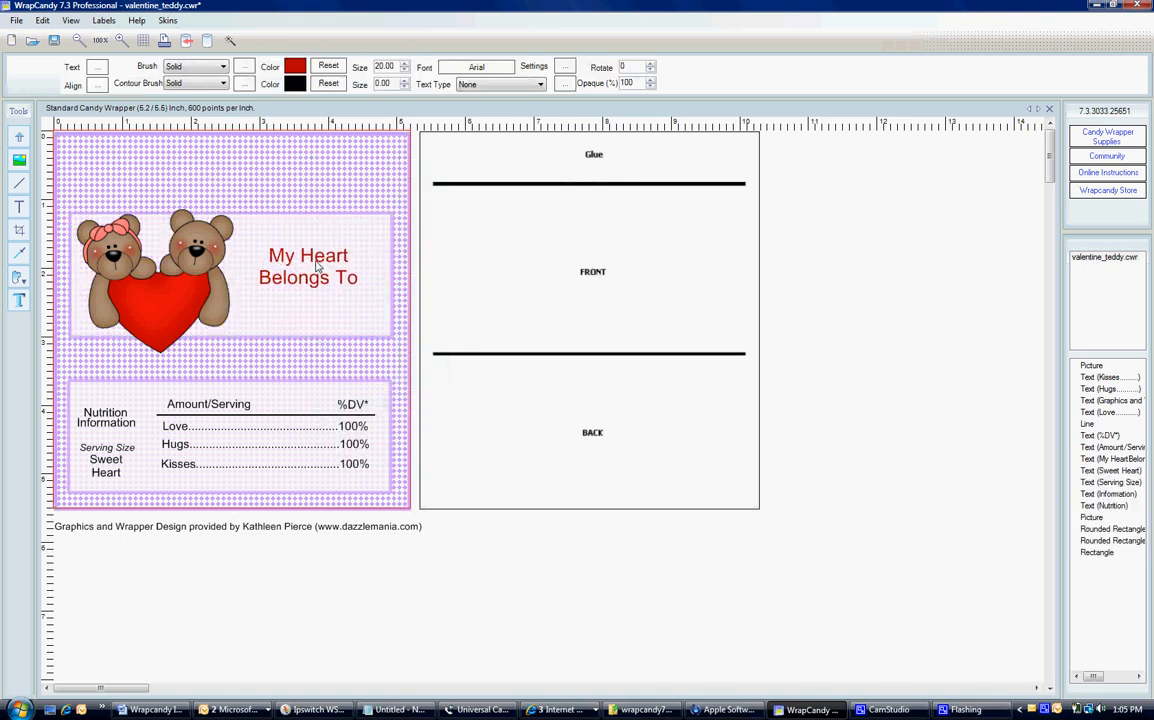
Open the heading text for editing to append 'You' after 'My Heart Belongs To'
{"action": "double_click", "coordinate": [308, 265]}
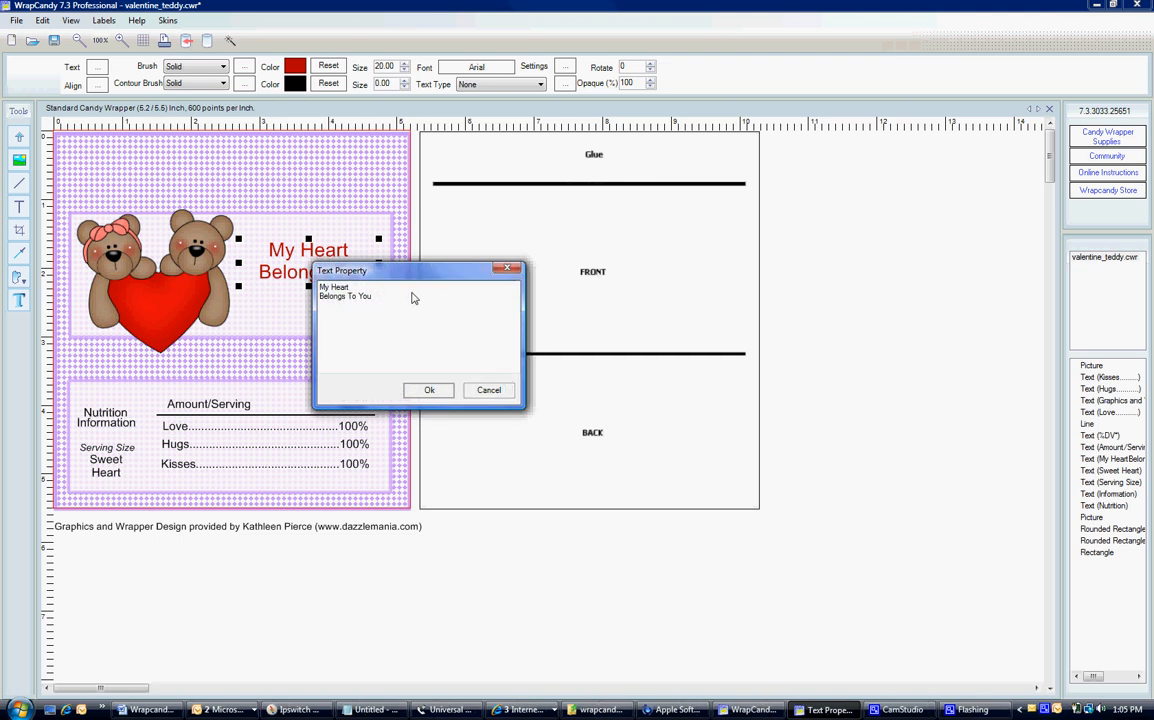
{"action": "mouse_move", "coordinate": [429, 390]}
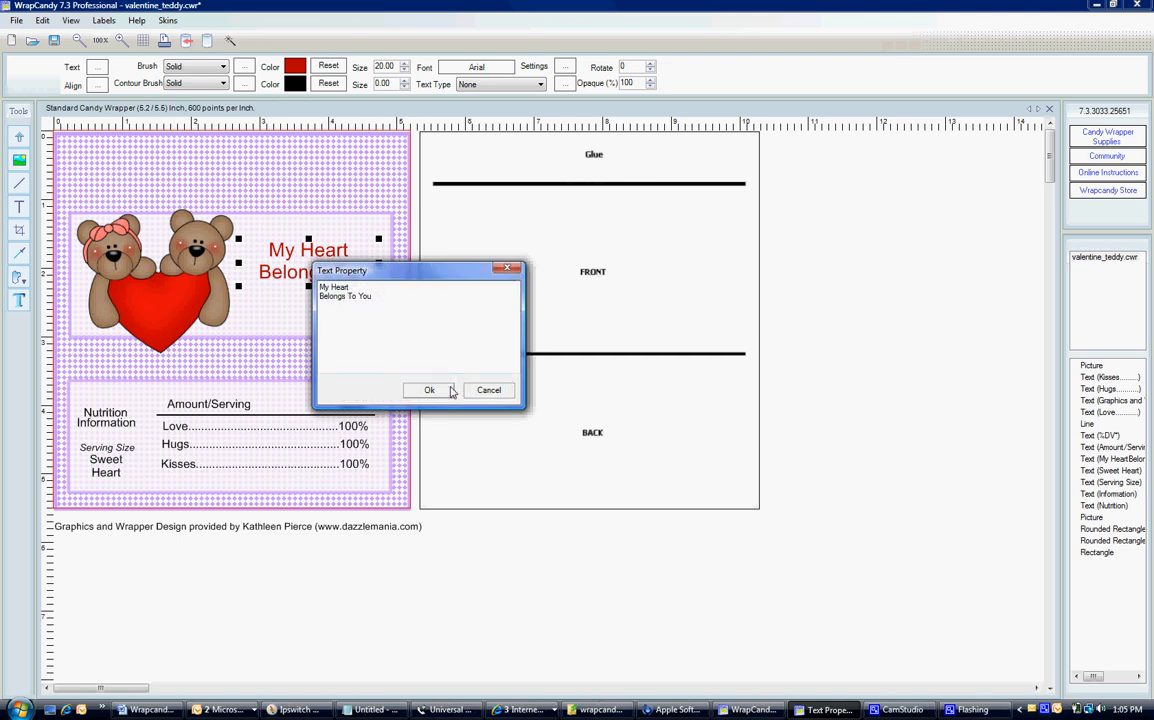